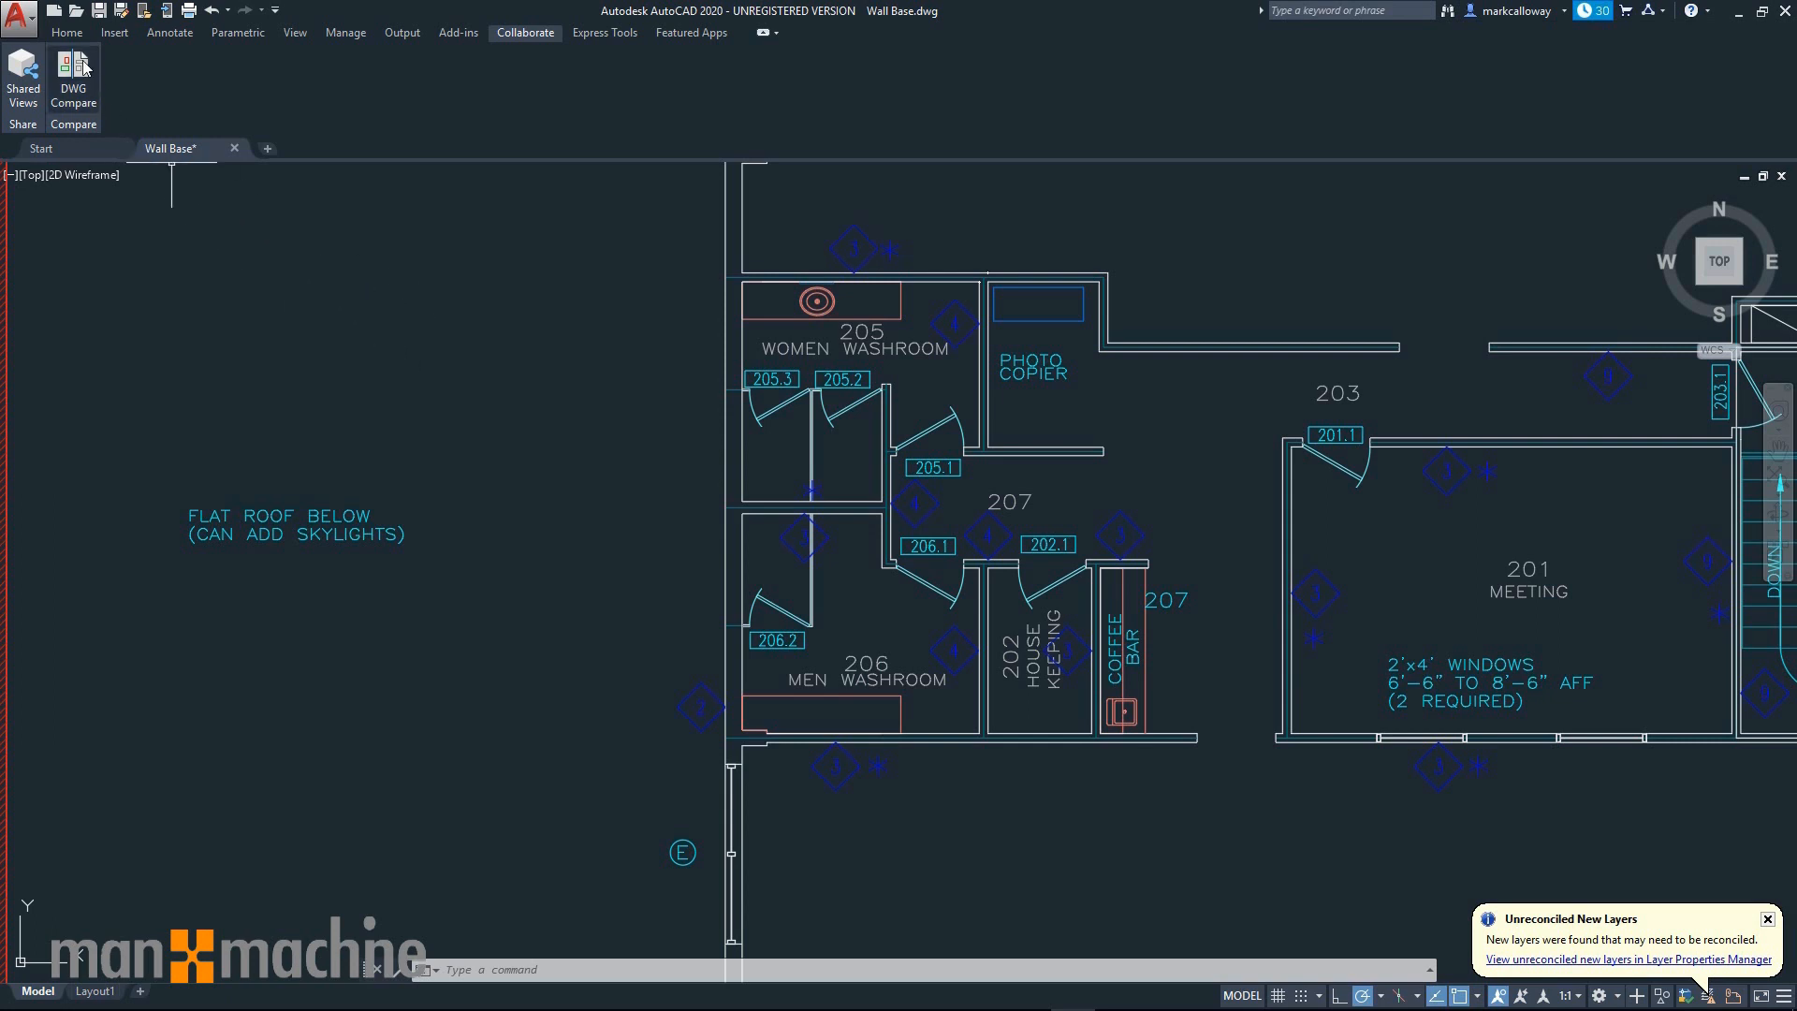
- Run DWG Compare against Wall Base 2.dwg so the differing fixtures highlight in red
{"action": "left_click", "coordinate": [73, 88]}
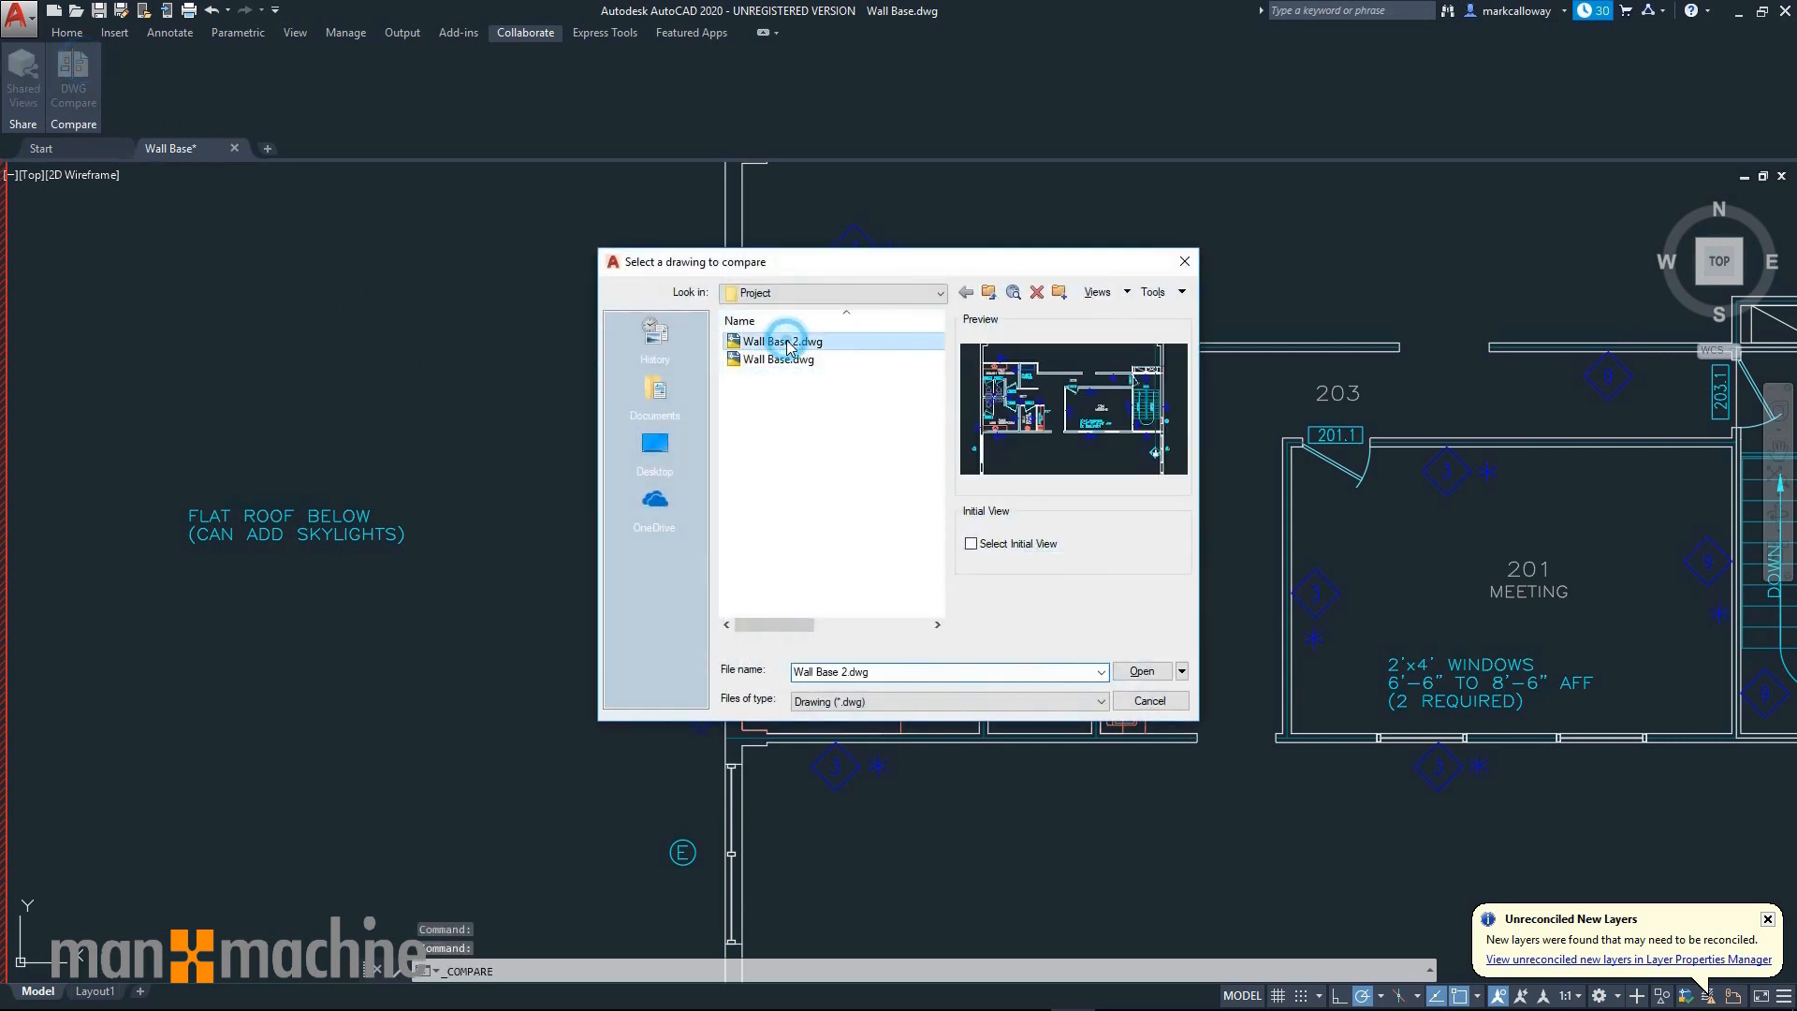
{"action": "left_click", "coordinate": [1140, 670]}
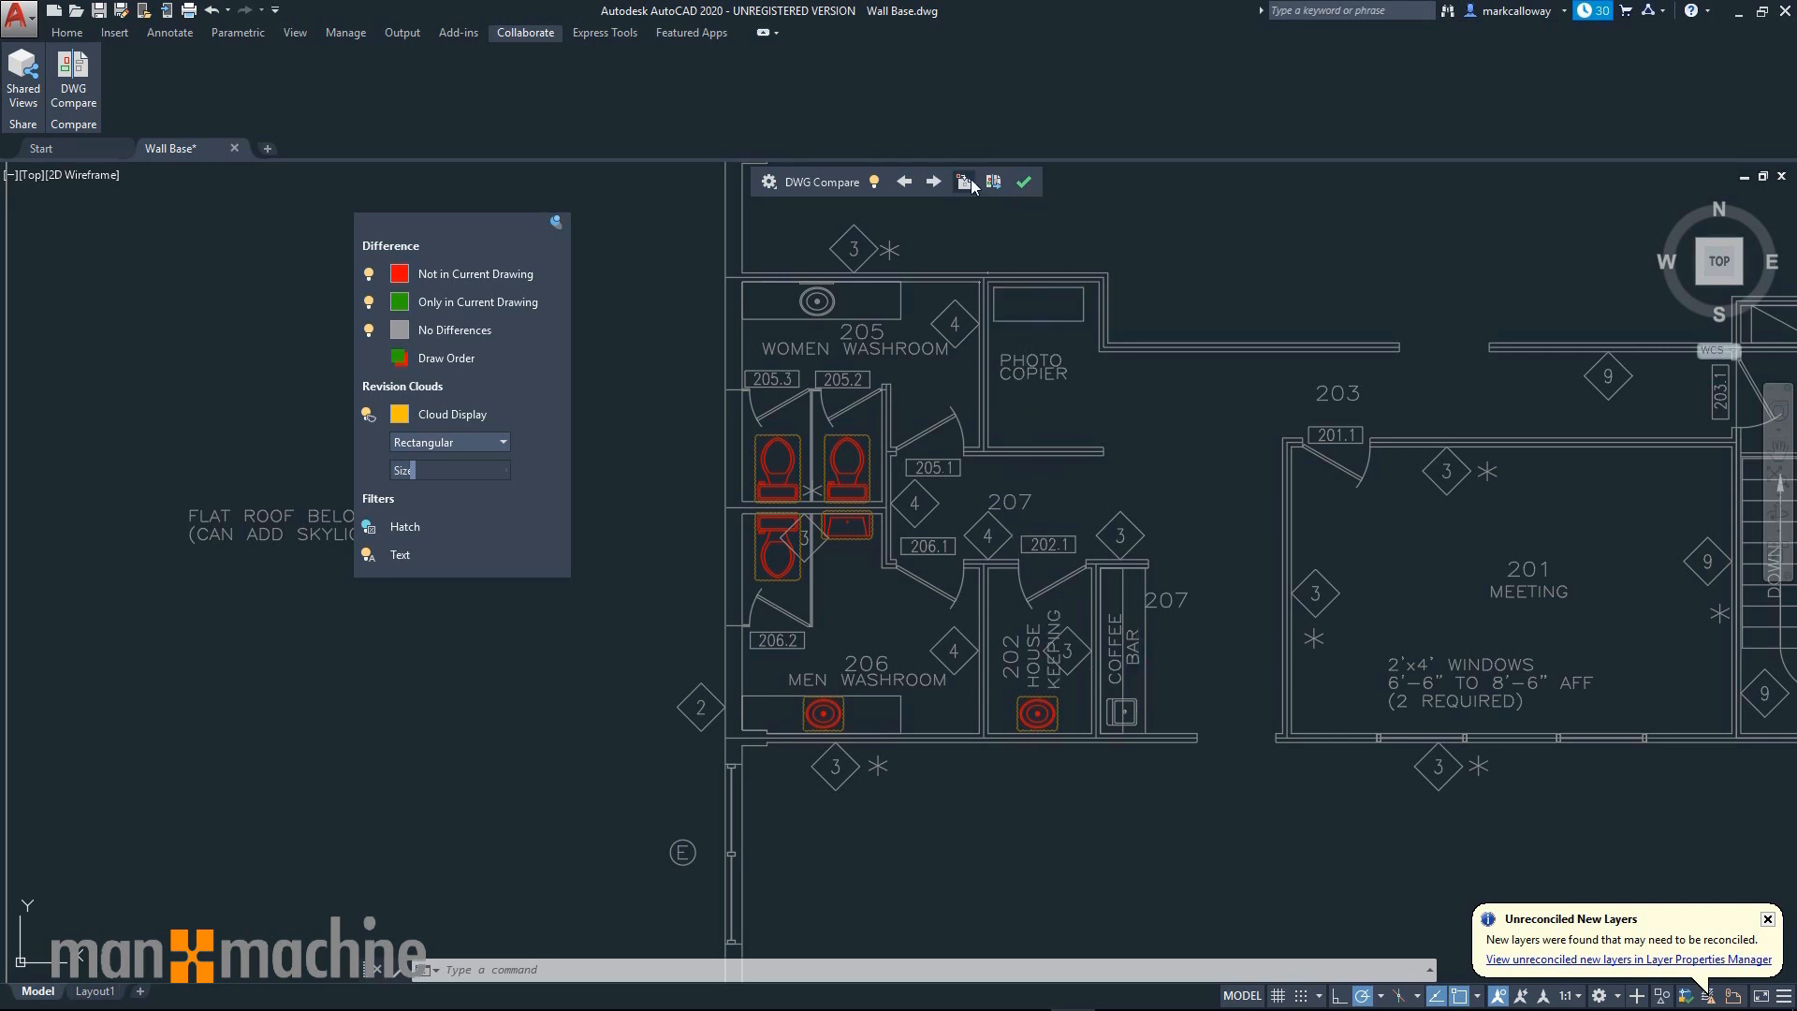
- Import the two missing women-washroom toilets from Wall Base 2, cancelling the stray room-207 tag selection
{"action": "left_click", "coordinate": [964, 182]}
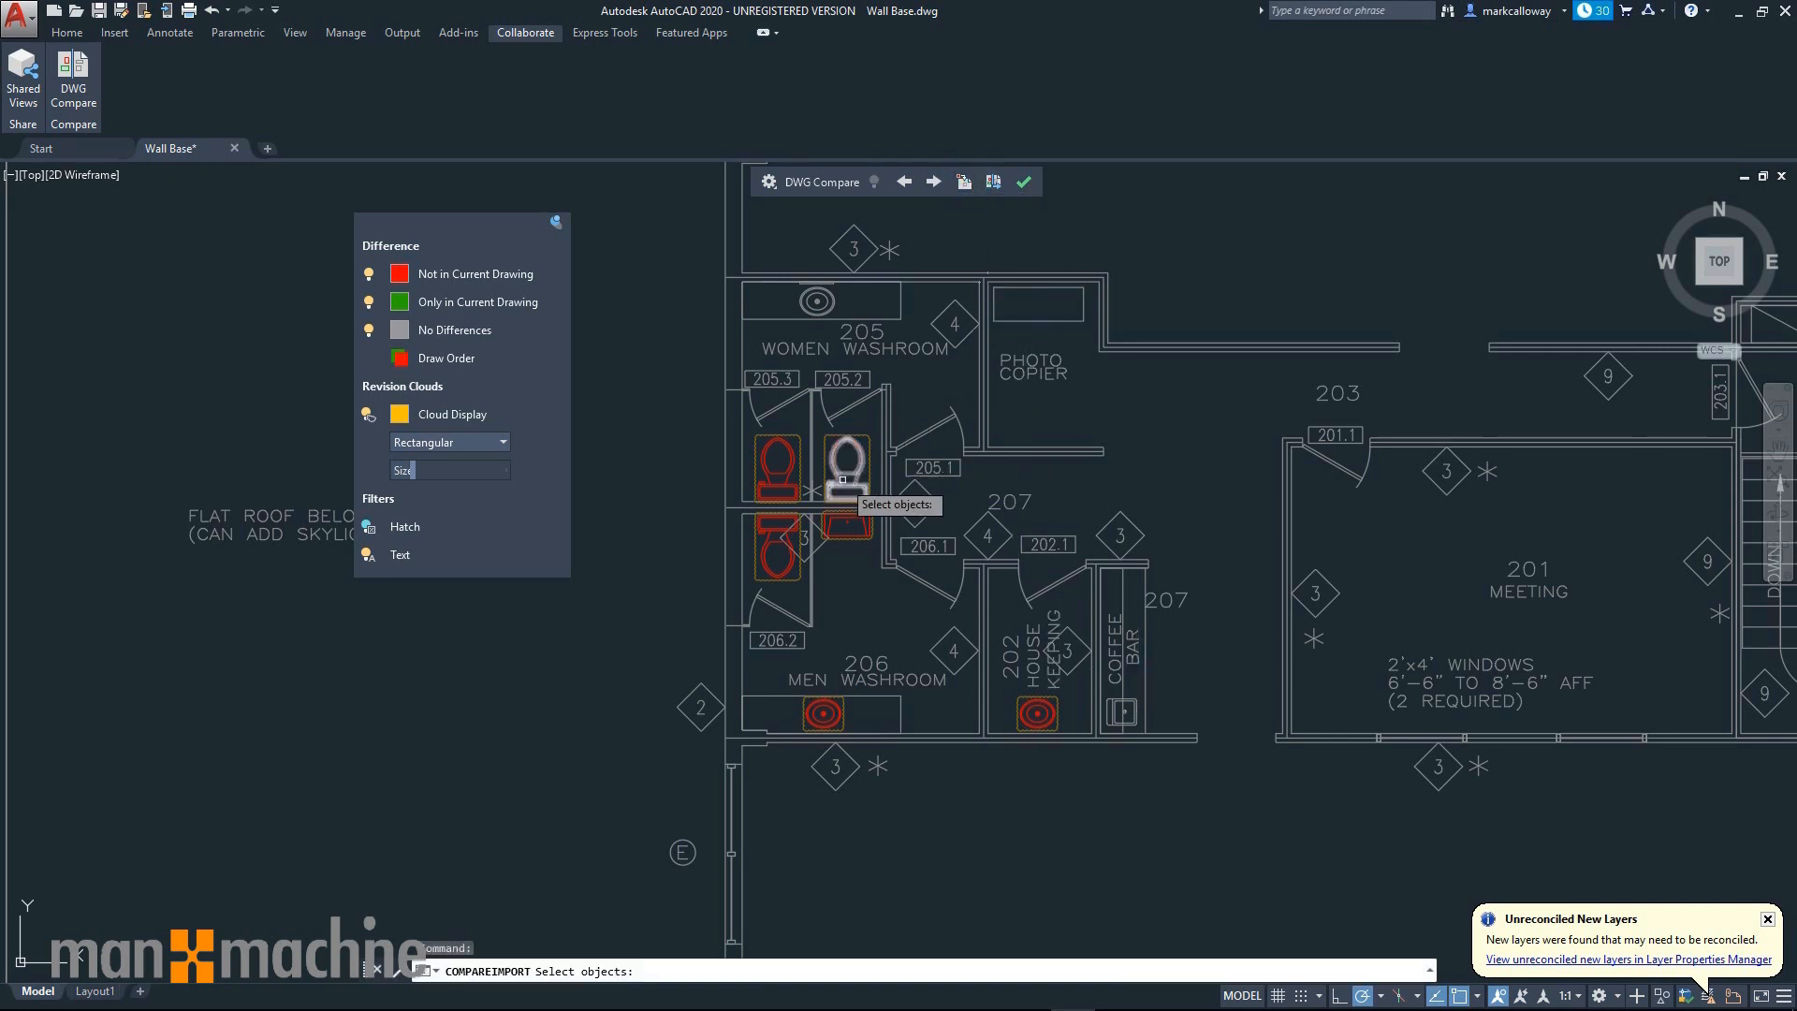
{"action": "left_click", "coordinate": [846, 463]}
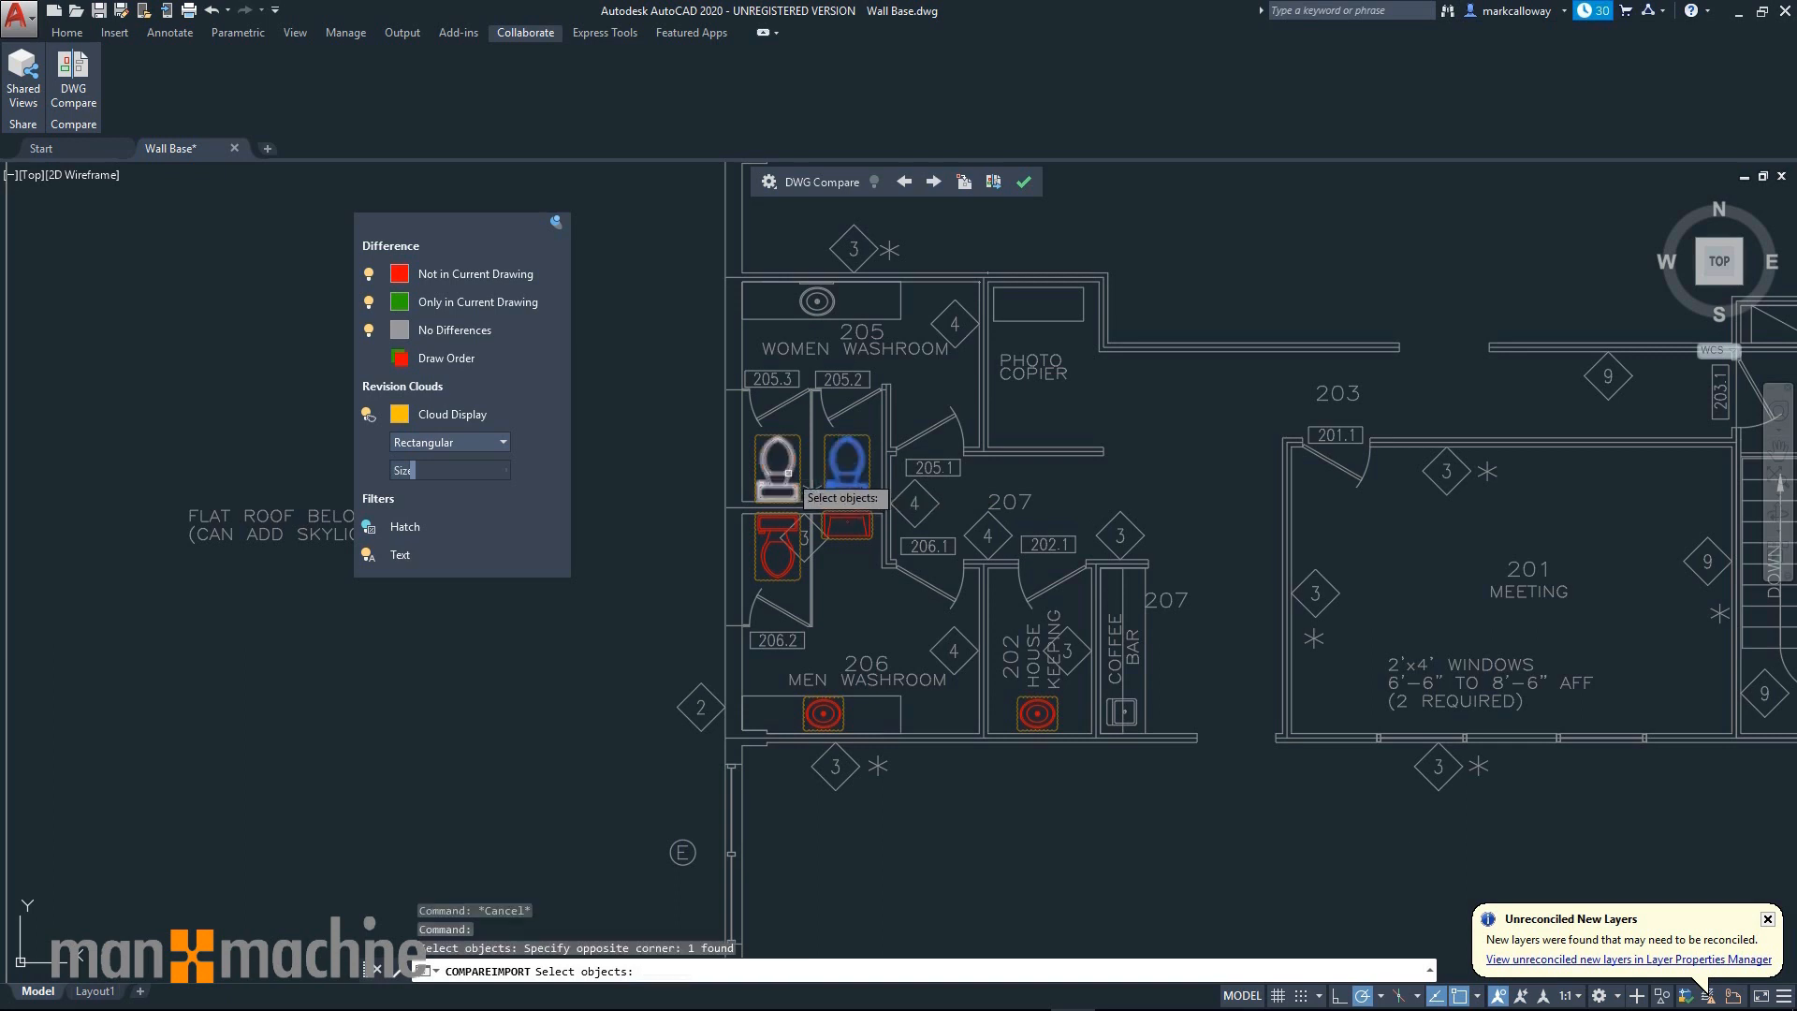
{"action": "left_click", "coordinate": [788, 473]}
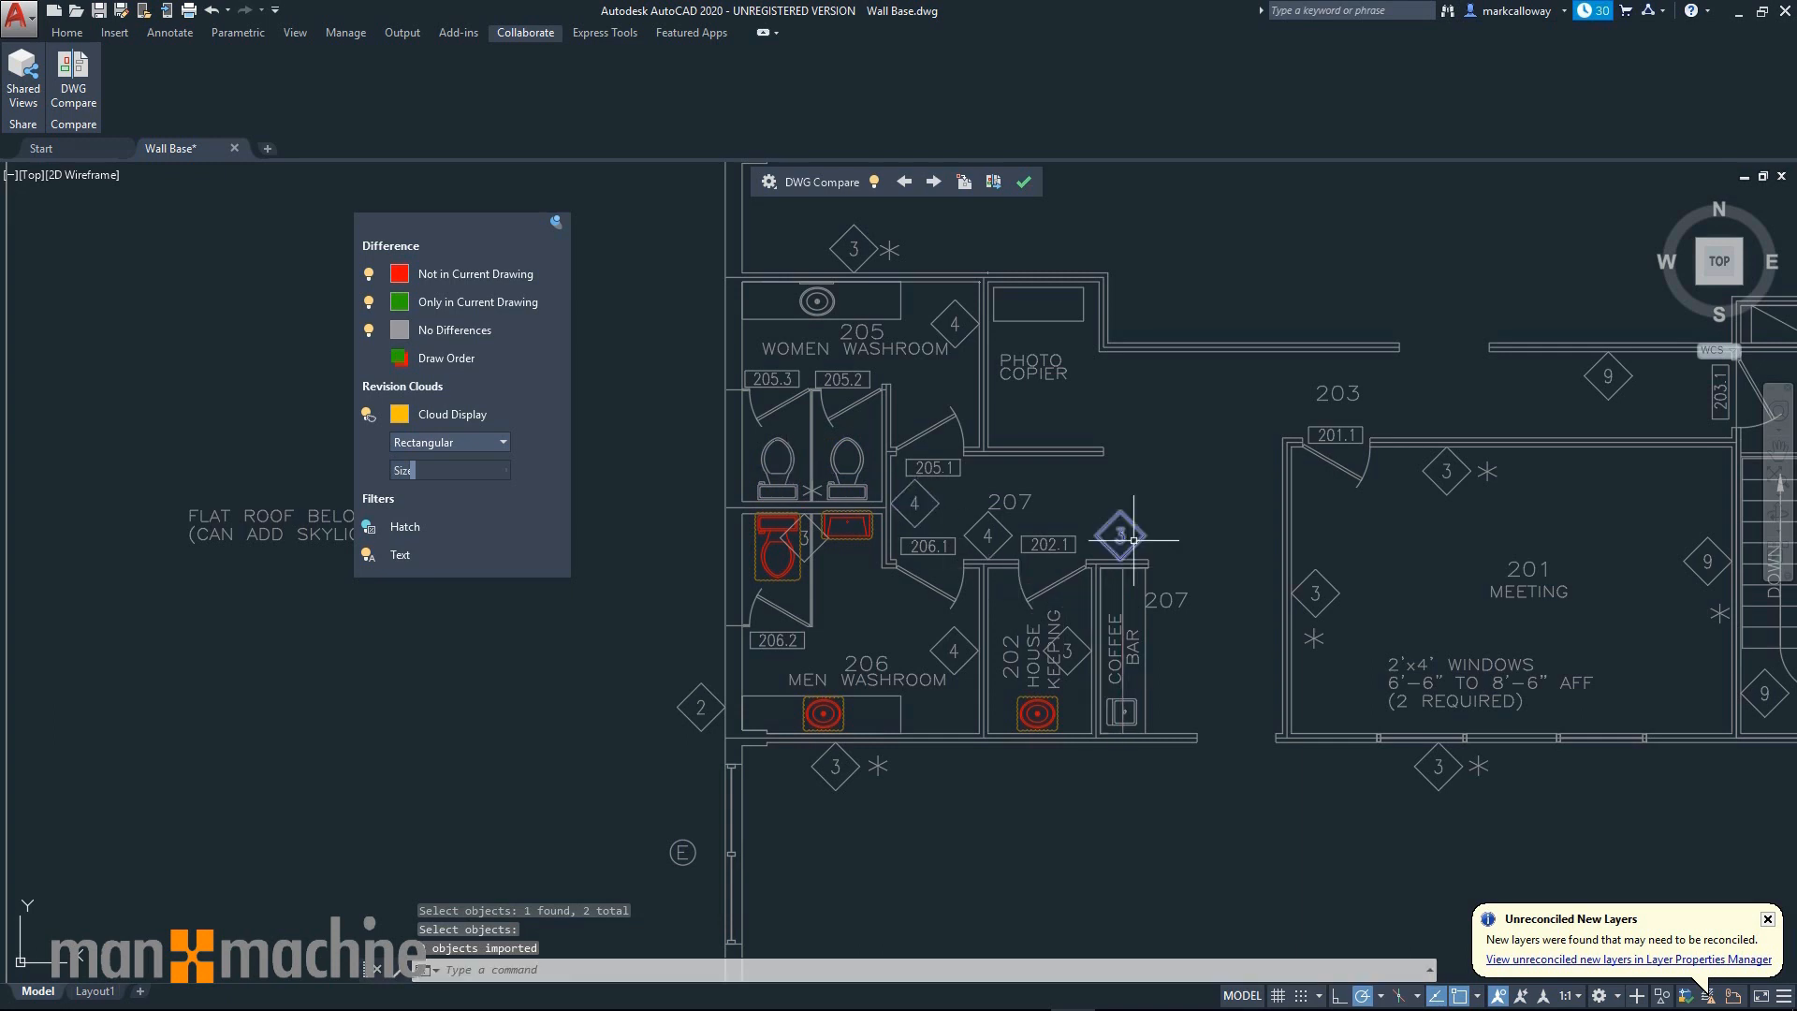
{"action": "left_click", "coordinate": [1130, 539]}
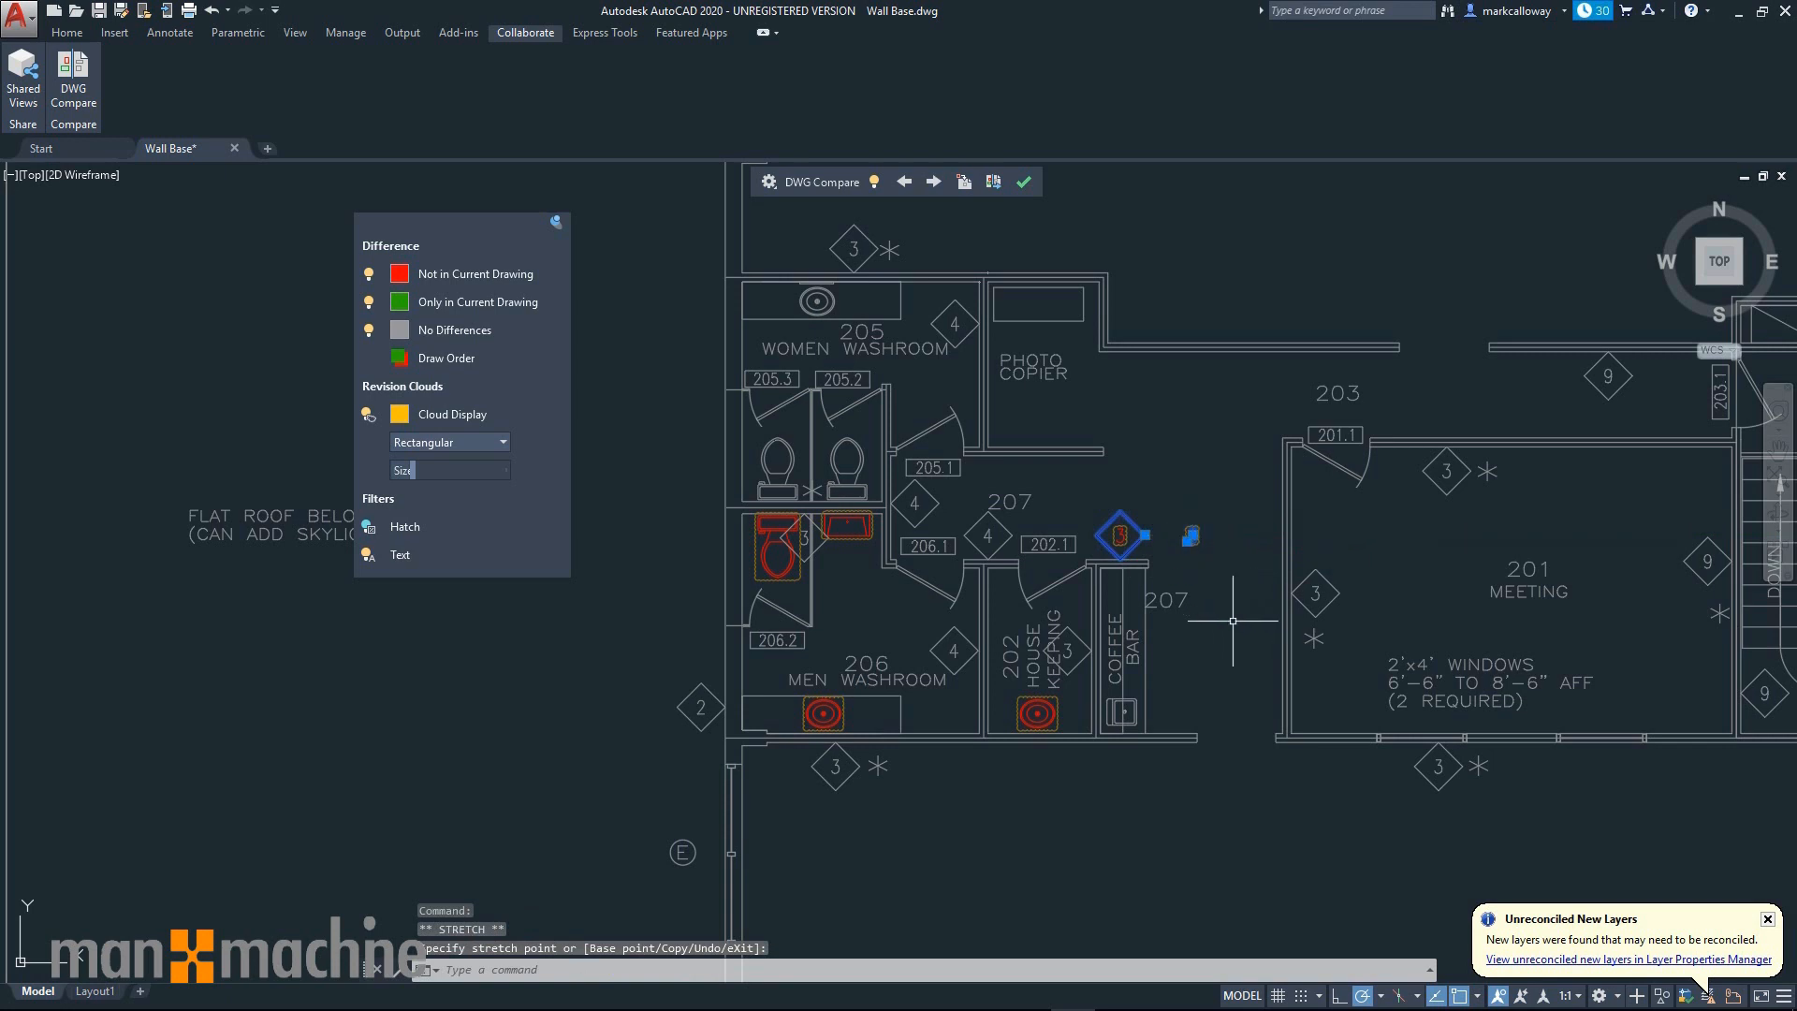
{"action": "key", "text": "Escape"}
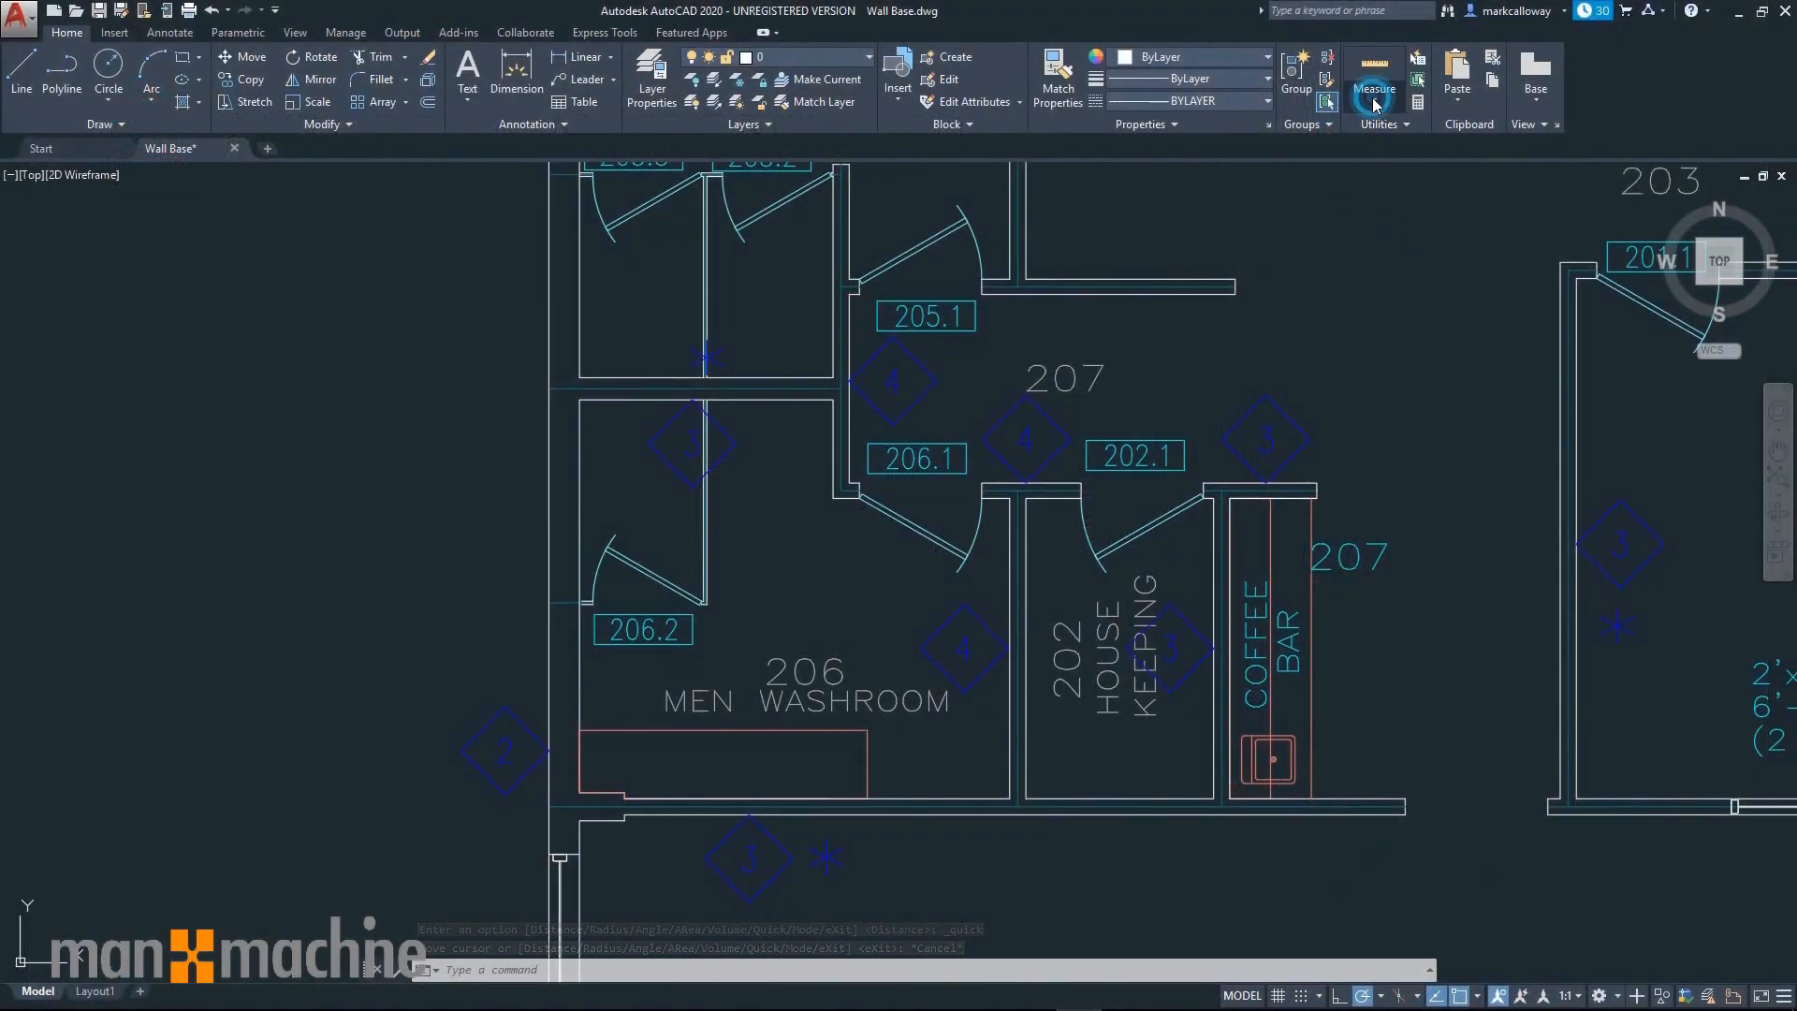
- Start Quick Measure from the Utilities Measure list for the washroom and housekeeping geometry
{"action": "left_click", "coordinate": [1372, 88]}
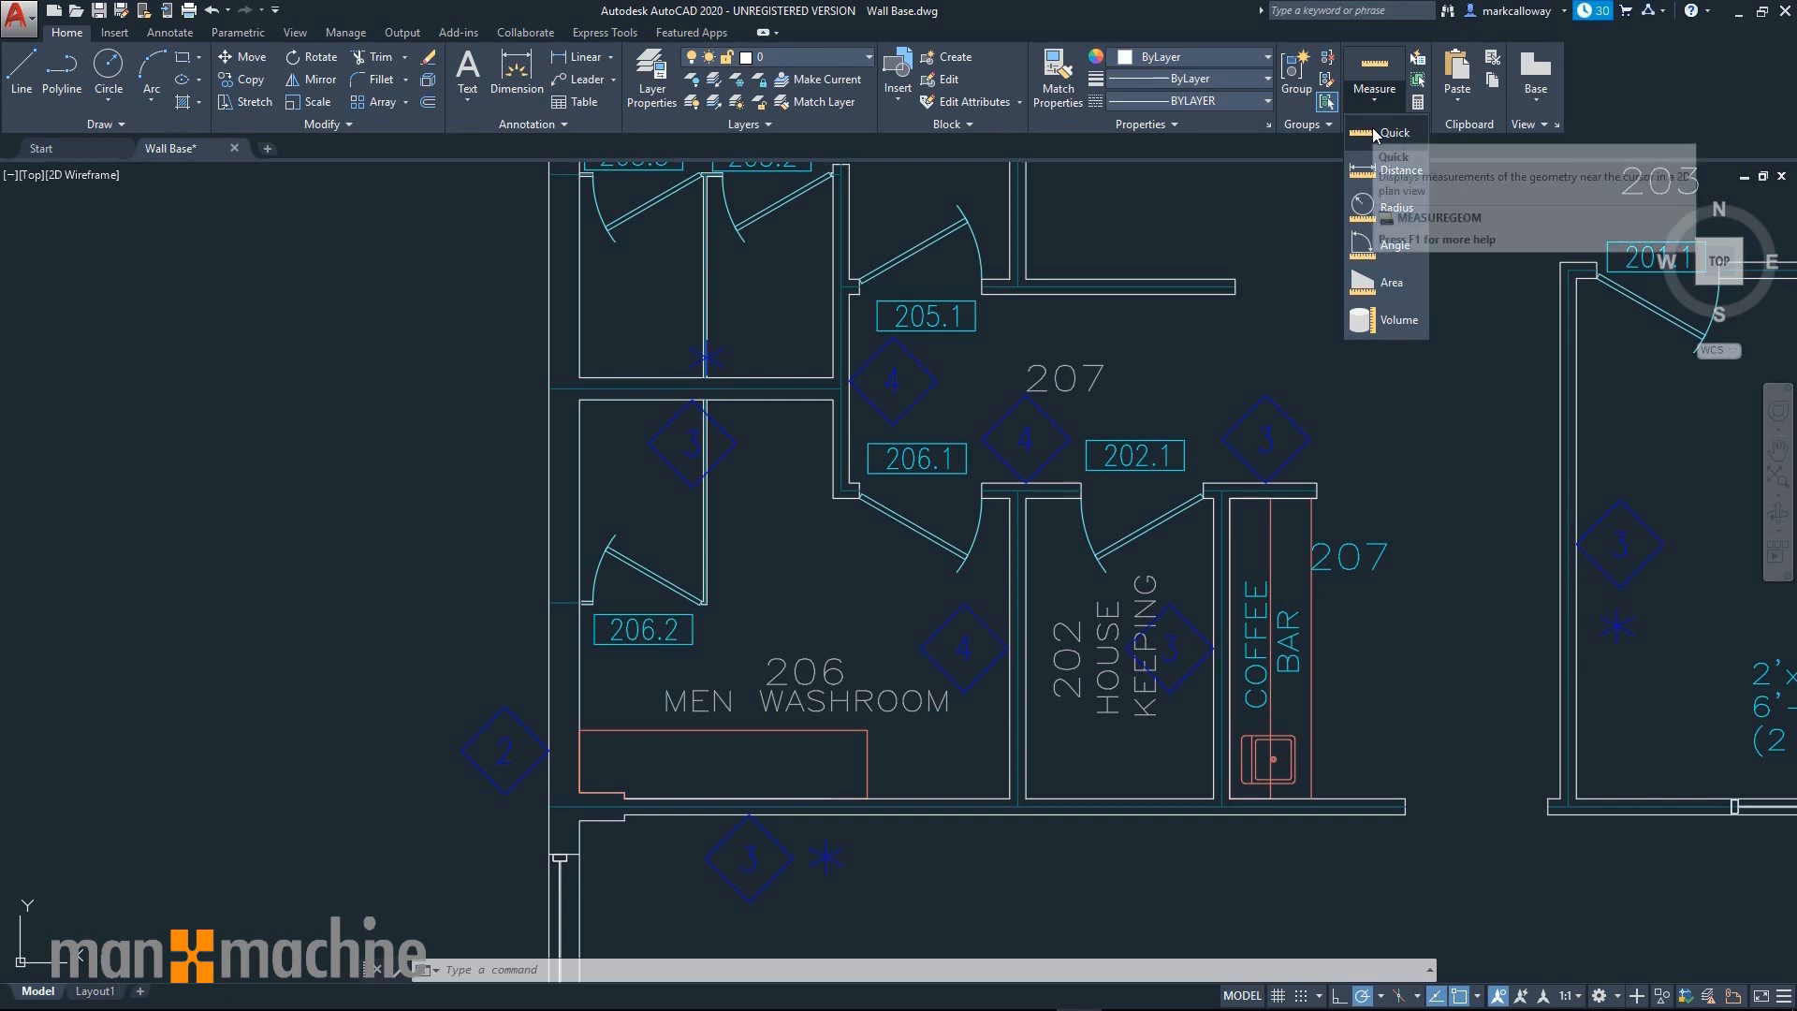
{"action": "left_click", "coordinate": [1393, 131]}
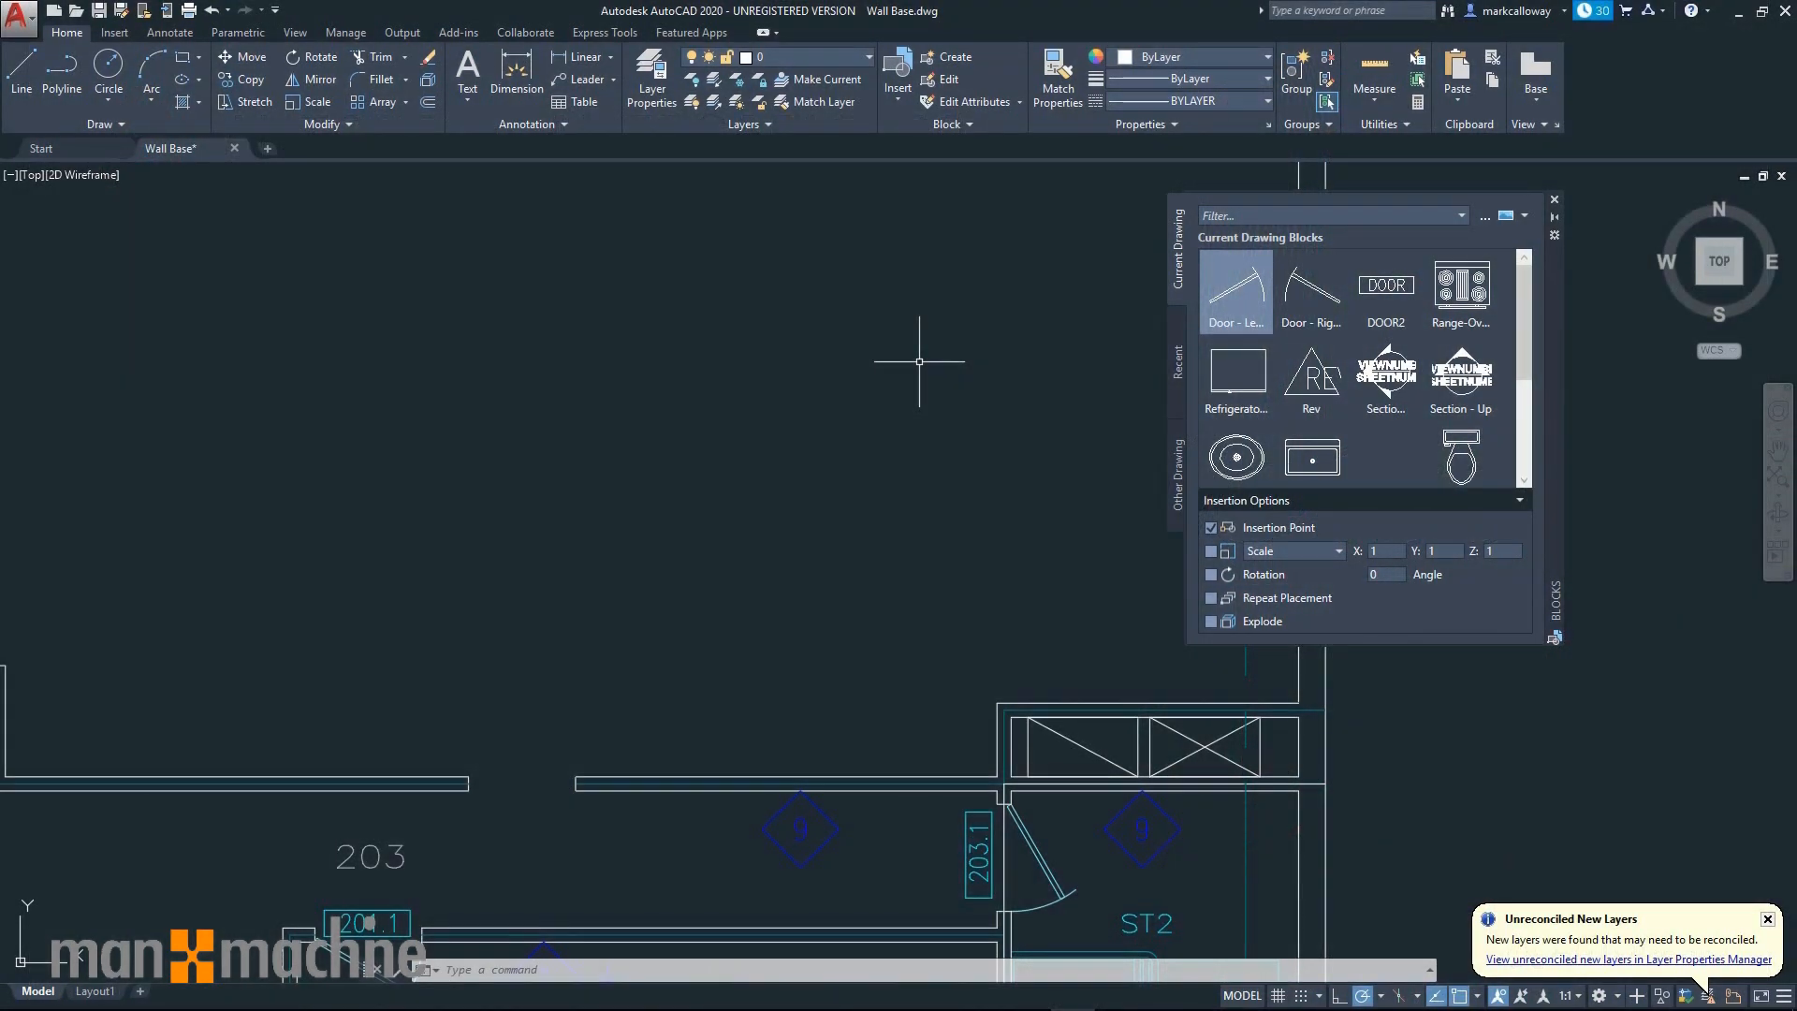
{"action": "mouse_move", "coordinate": [982, 307]}
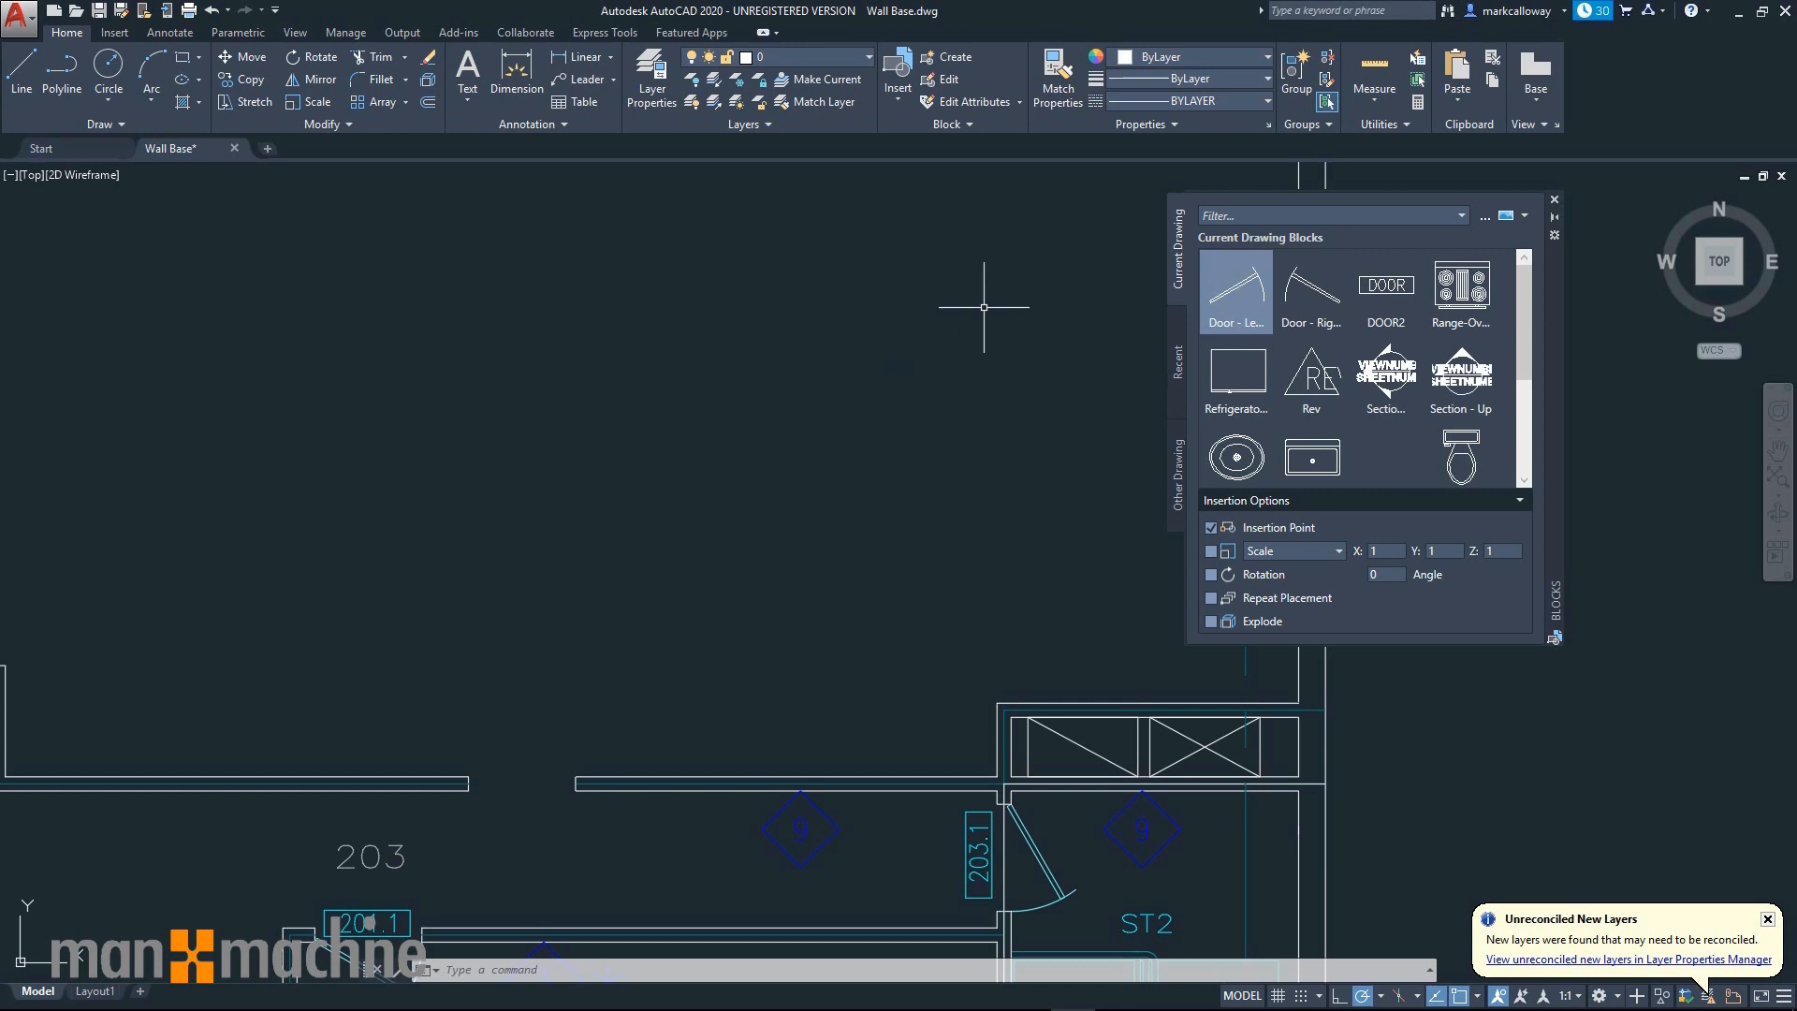
{"action": "mouse_move", "coordinate": [1236, 292]}
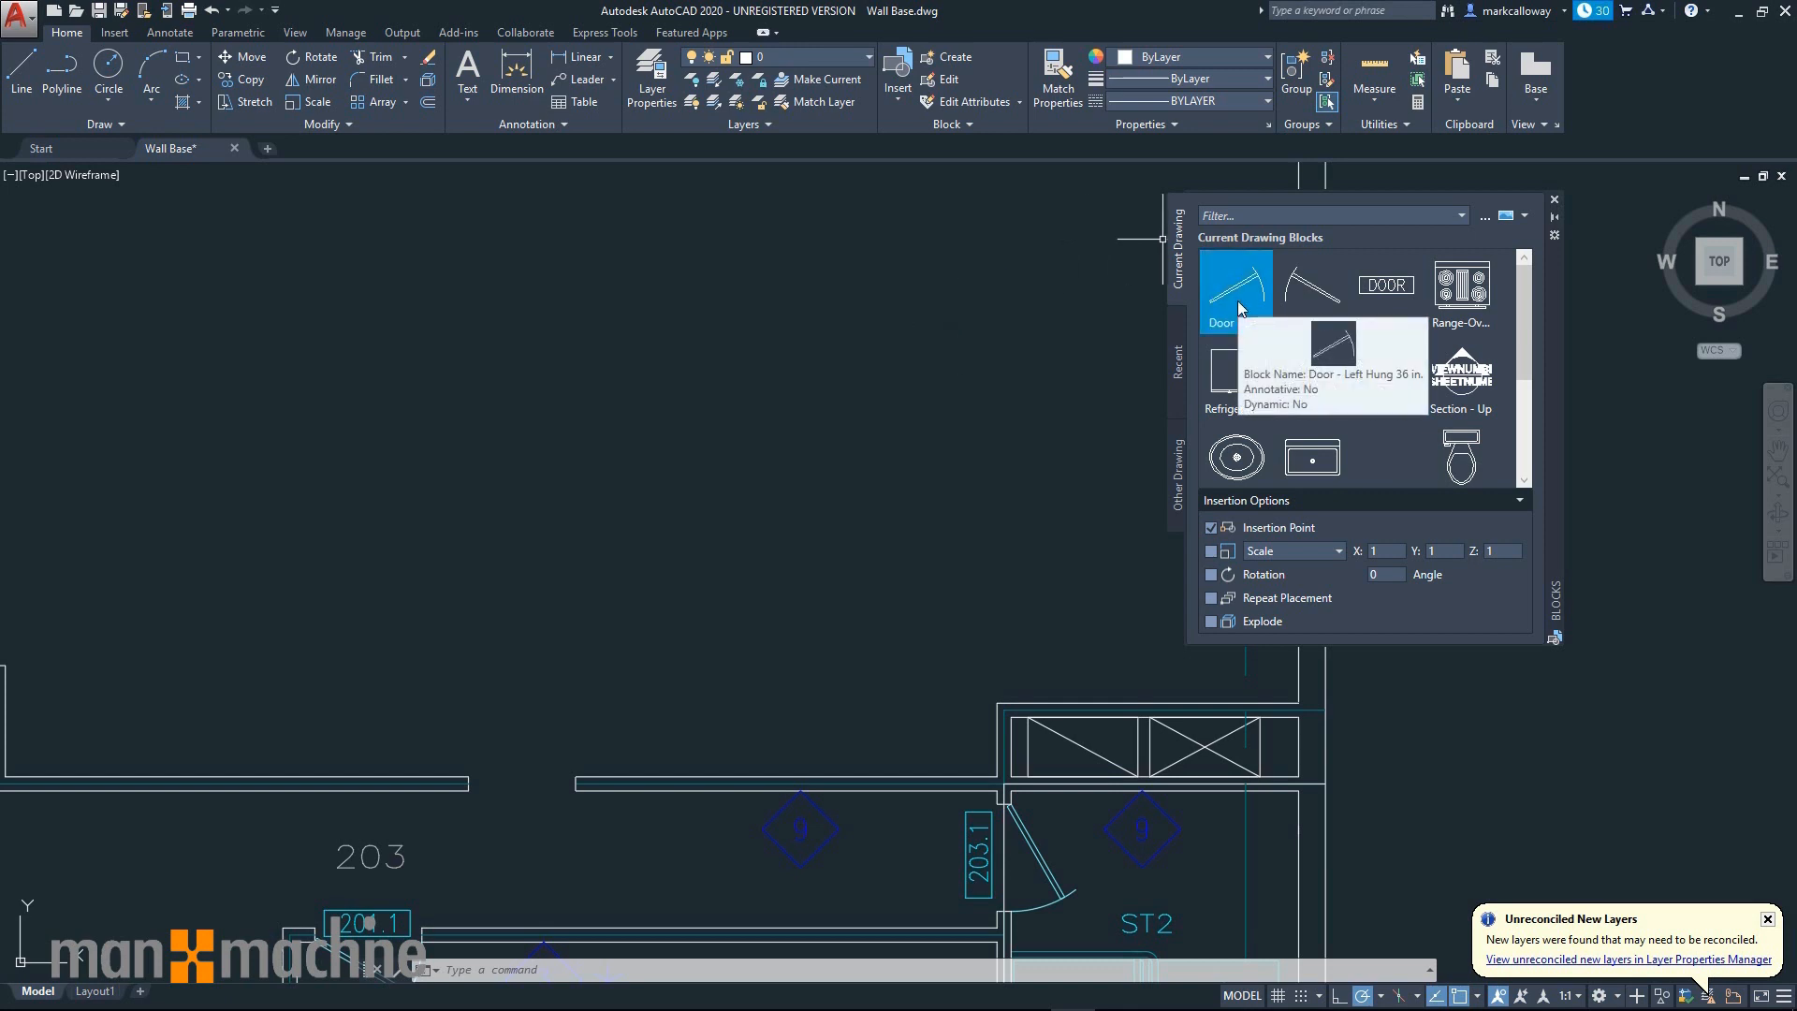
- Browse the Blocks palette's Recent and Other Drawing tabs, returning to the current drawing's blocks
{"action": "left_click", "coordinate": [1175, 367]}
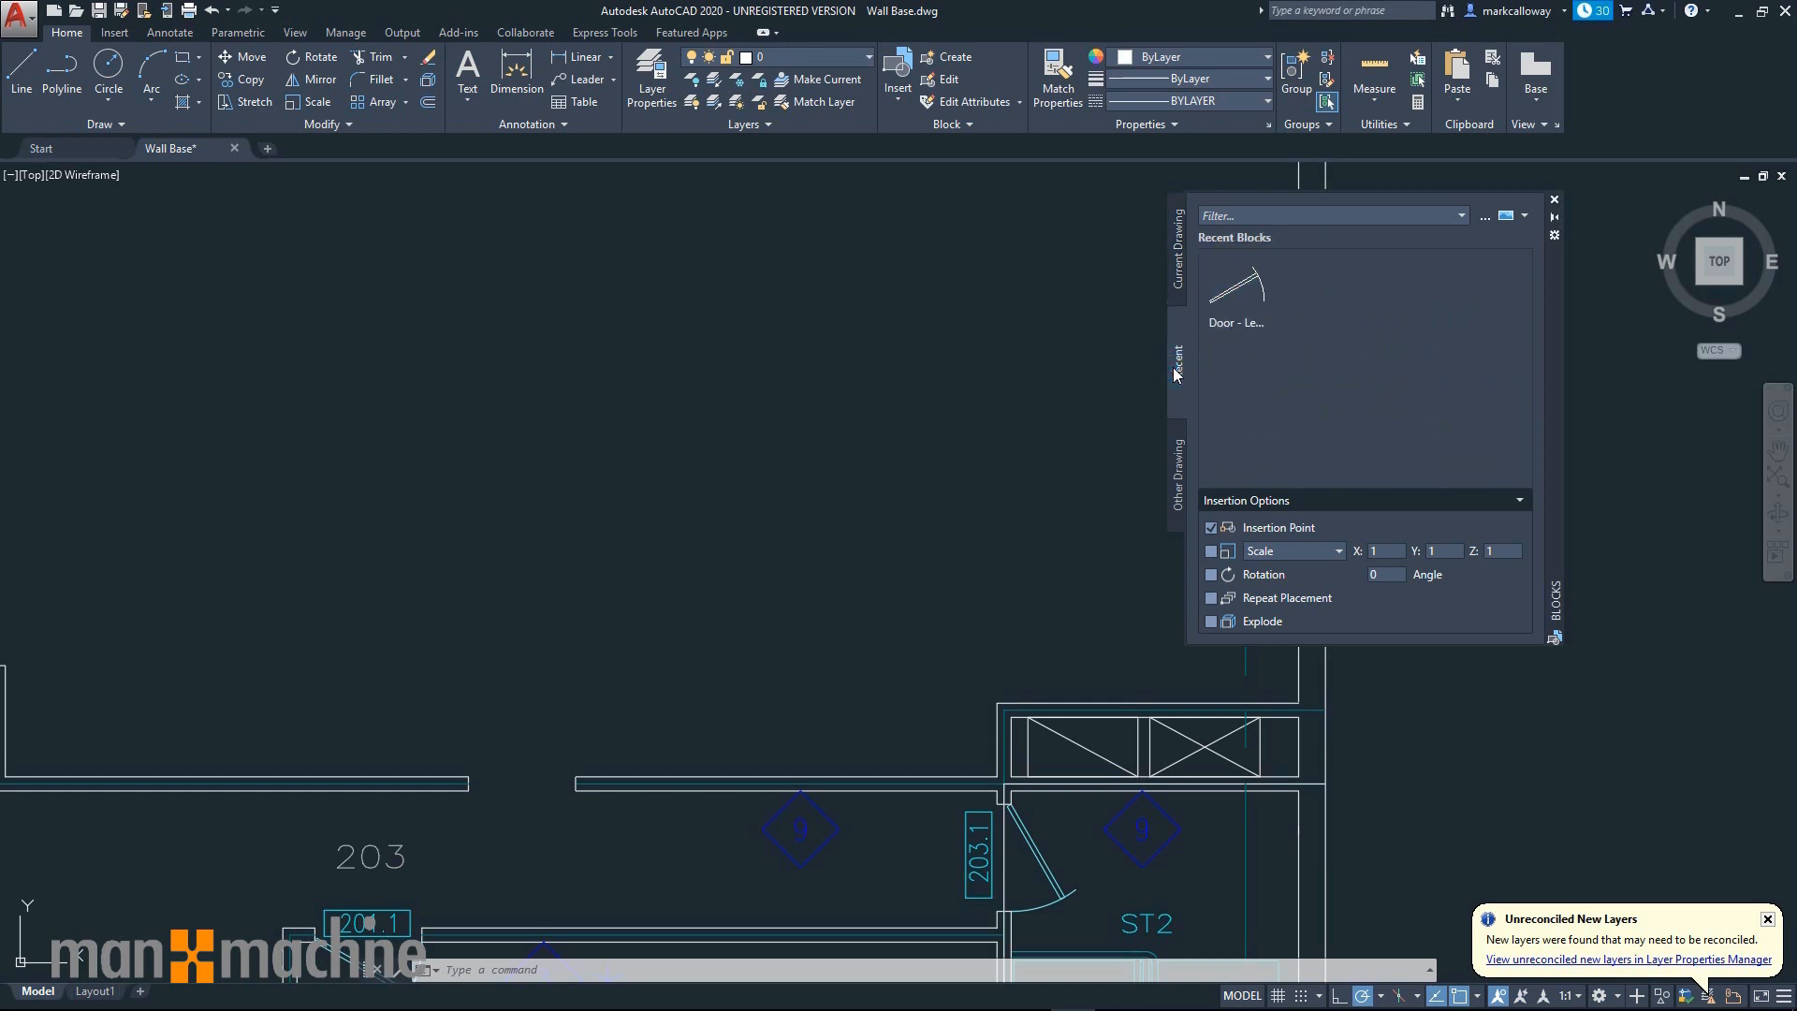
{"action": "left_click", "coordinate": [1176, 470]}
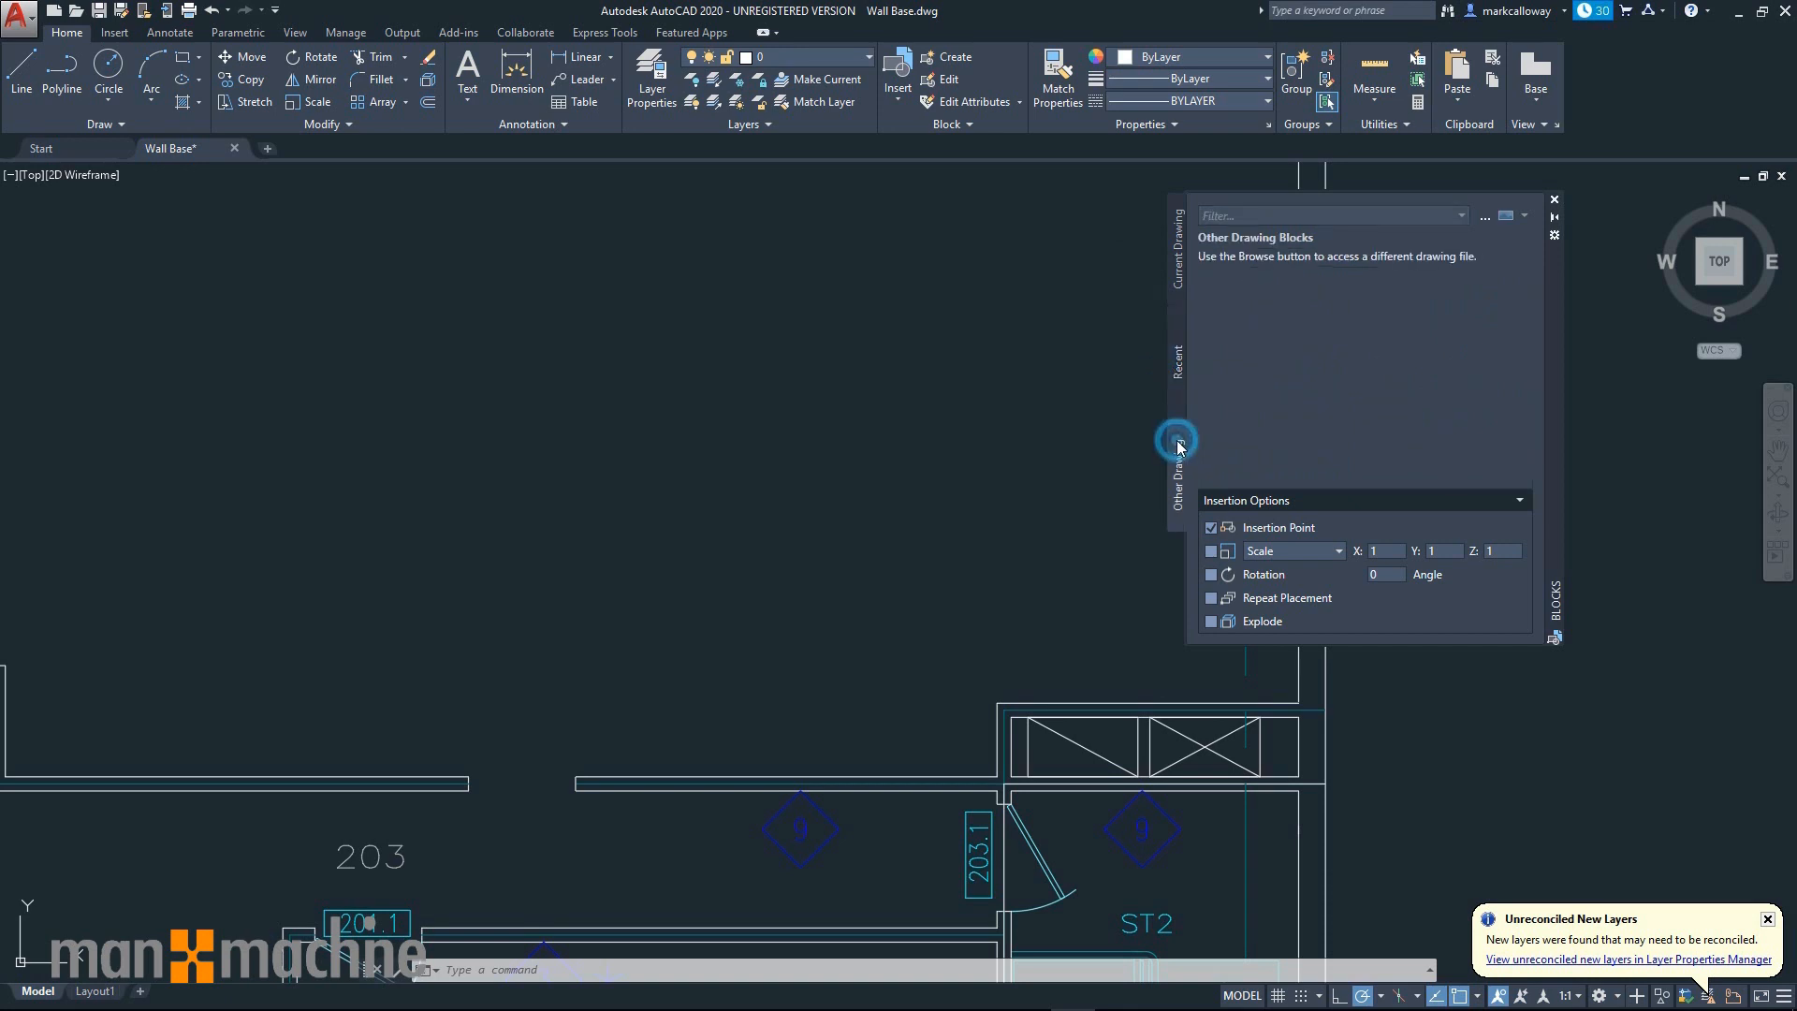
{"action": "mouse_move", "coordinate": [1181, 281]}
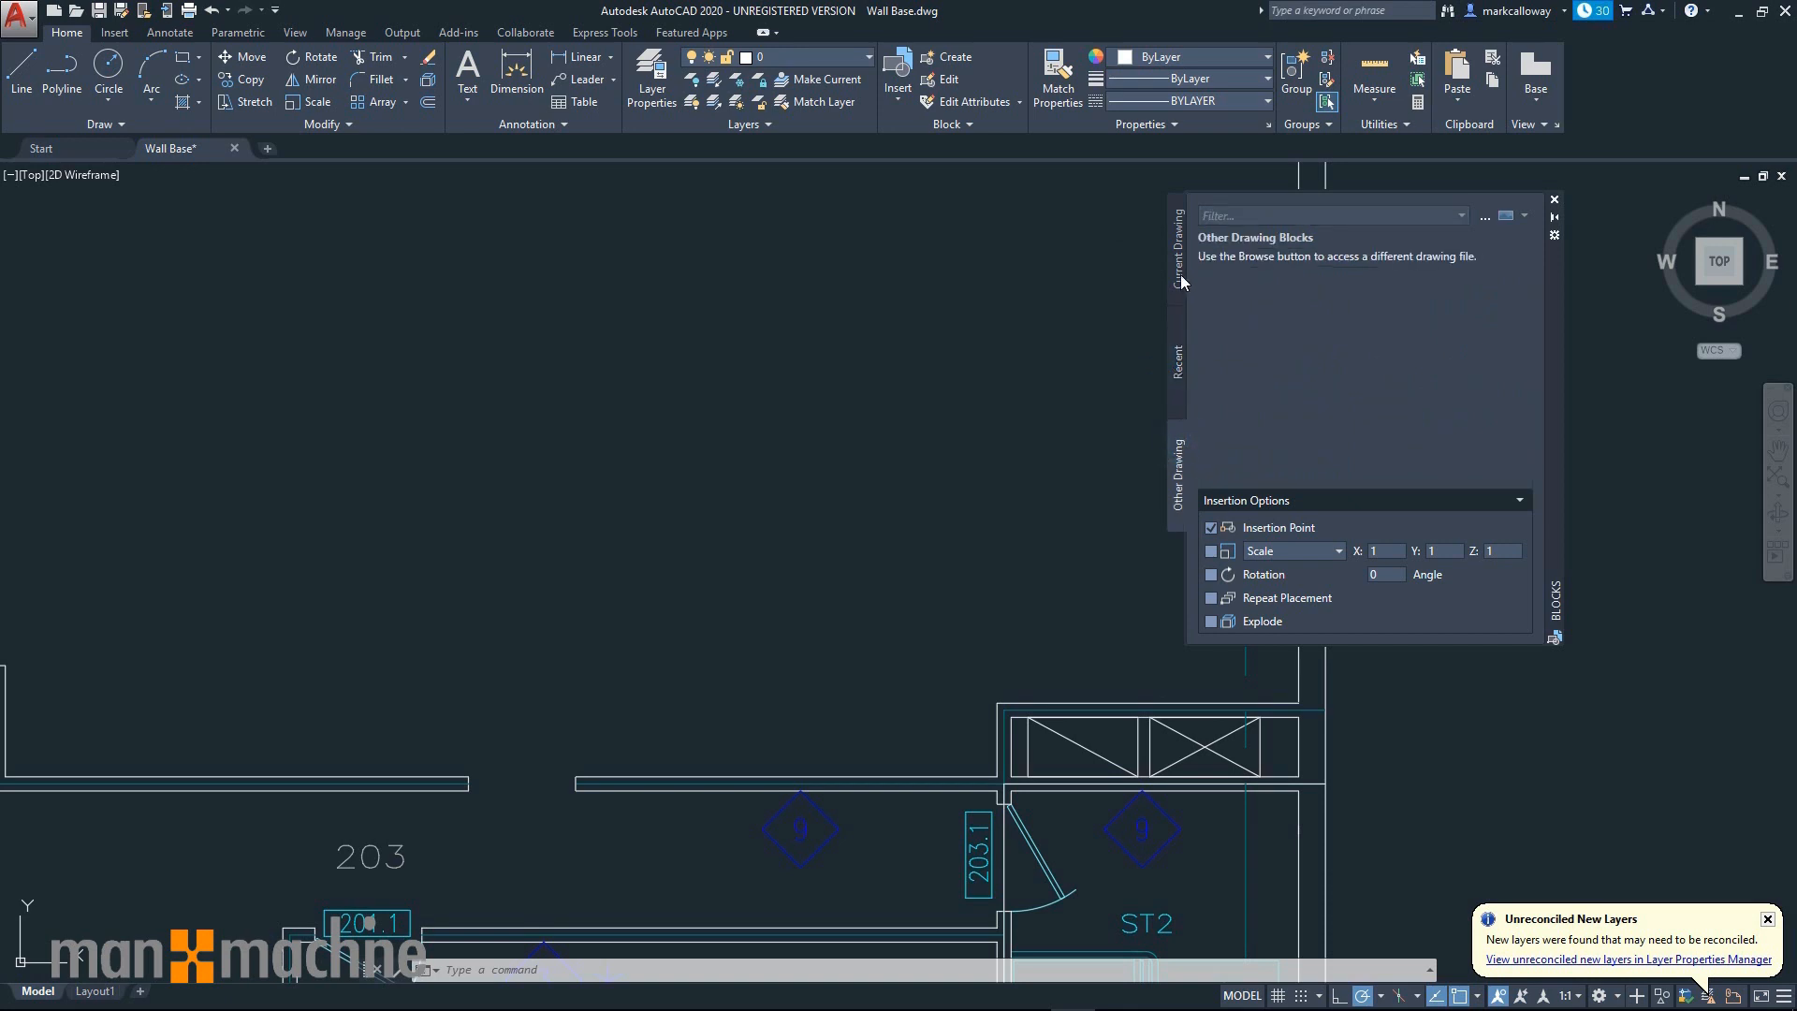
{"action": "left_click", "coordinate": [1181, 252]}
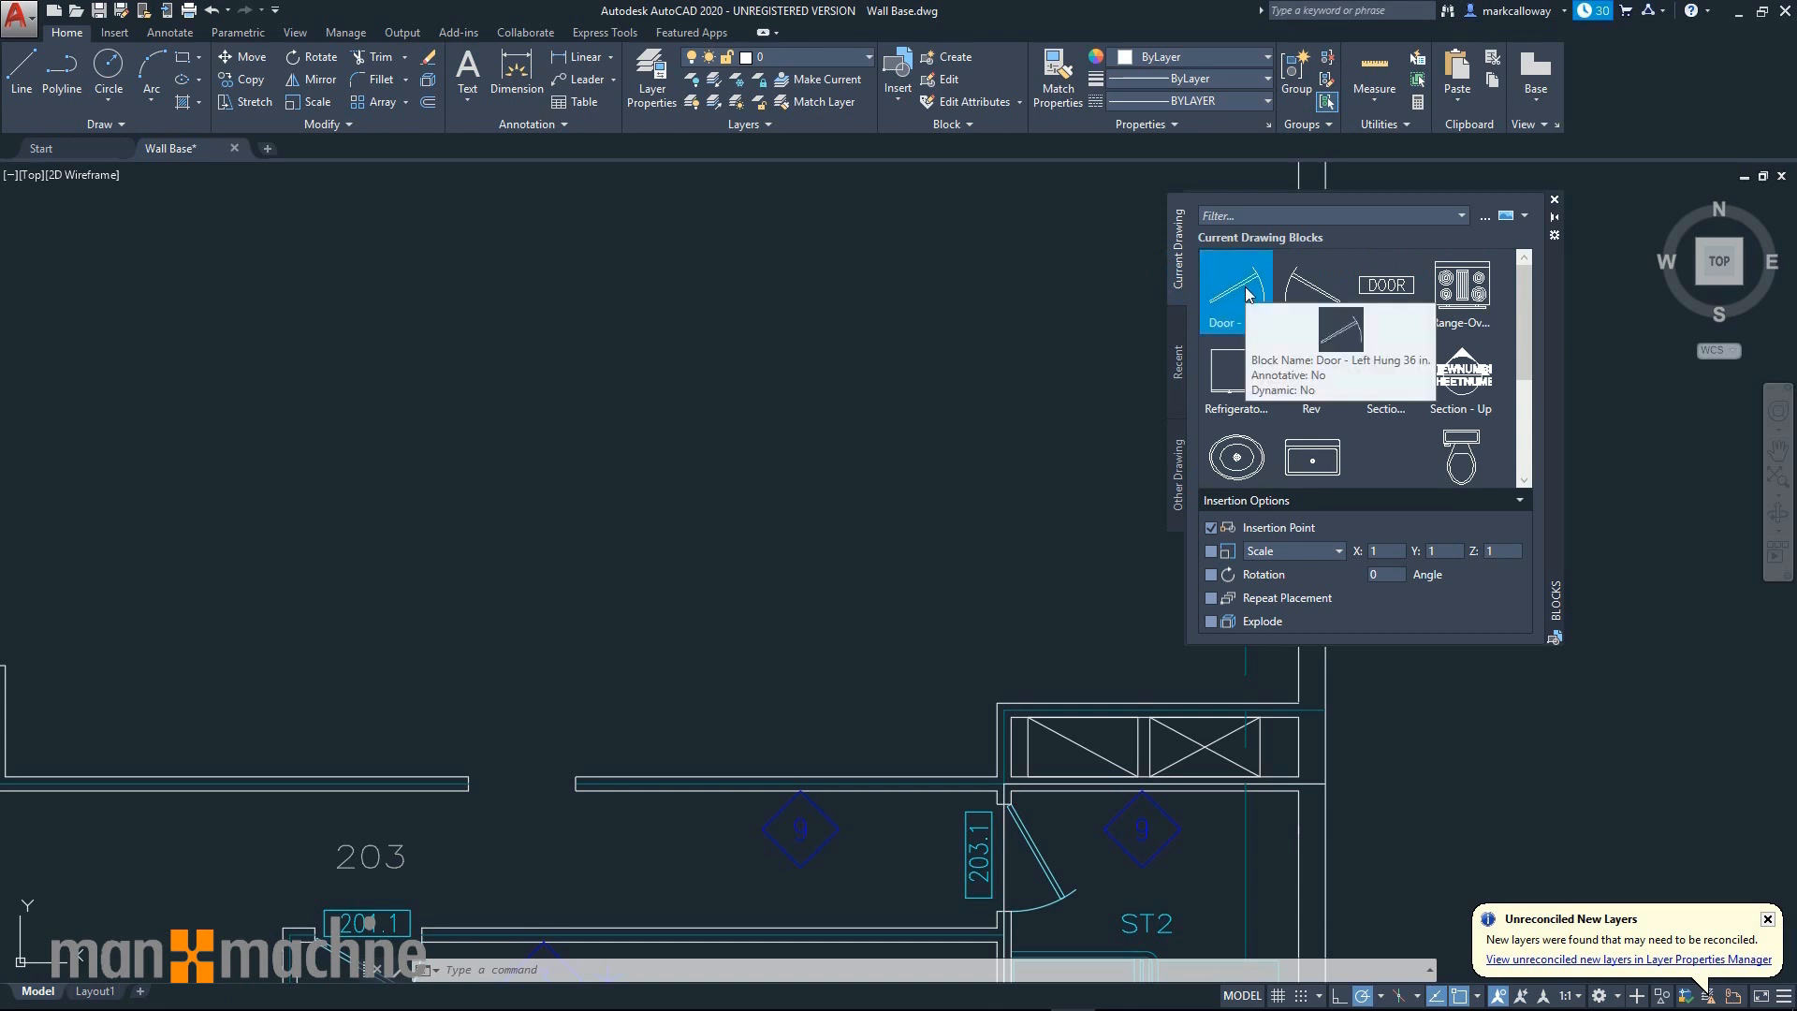
- Insert the Door - Left Hung 36 in. block on the wall above room 203
{"action": "left_click", "coordinate": [1233, 285]}
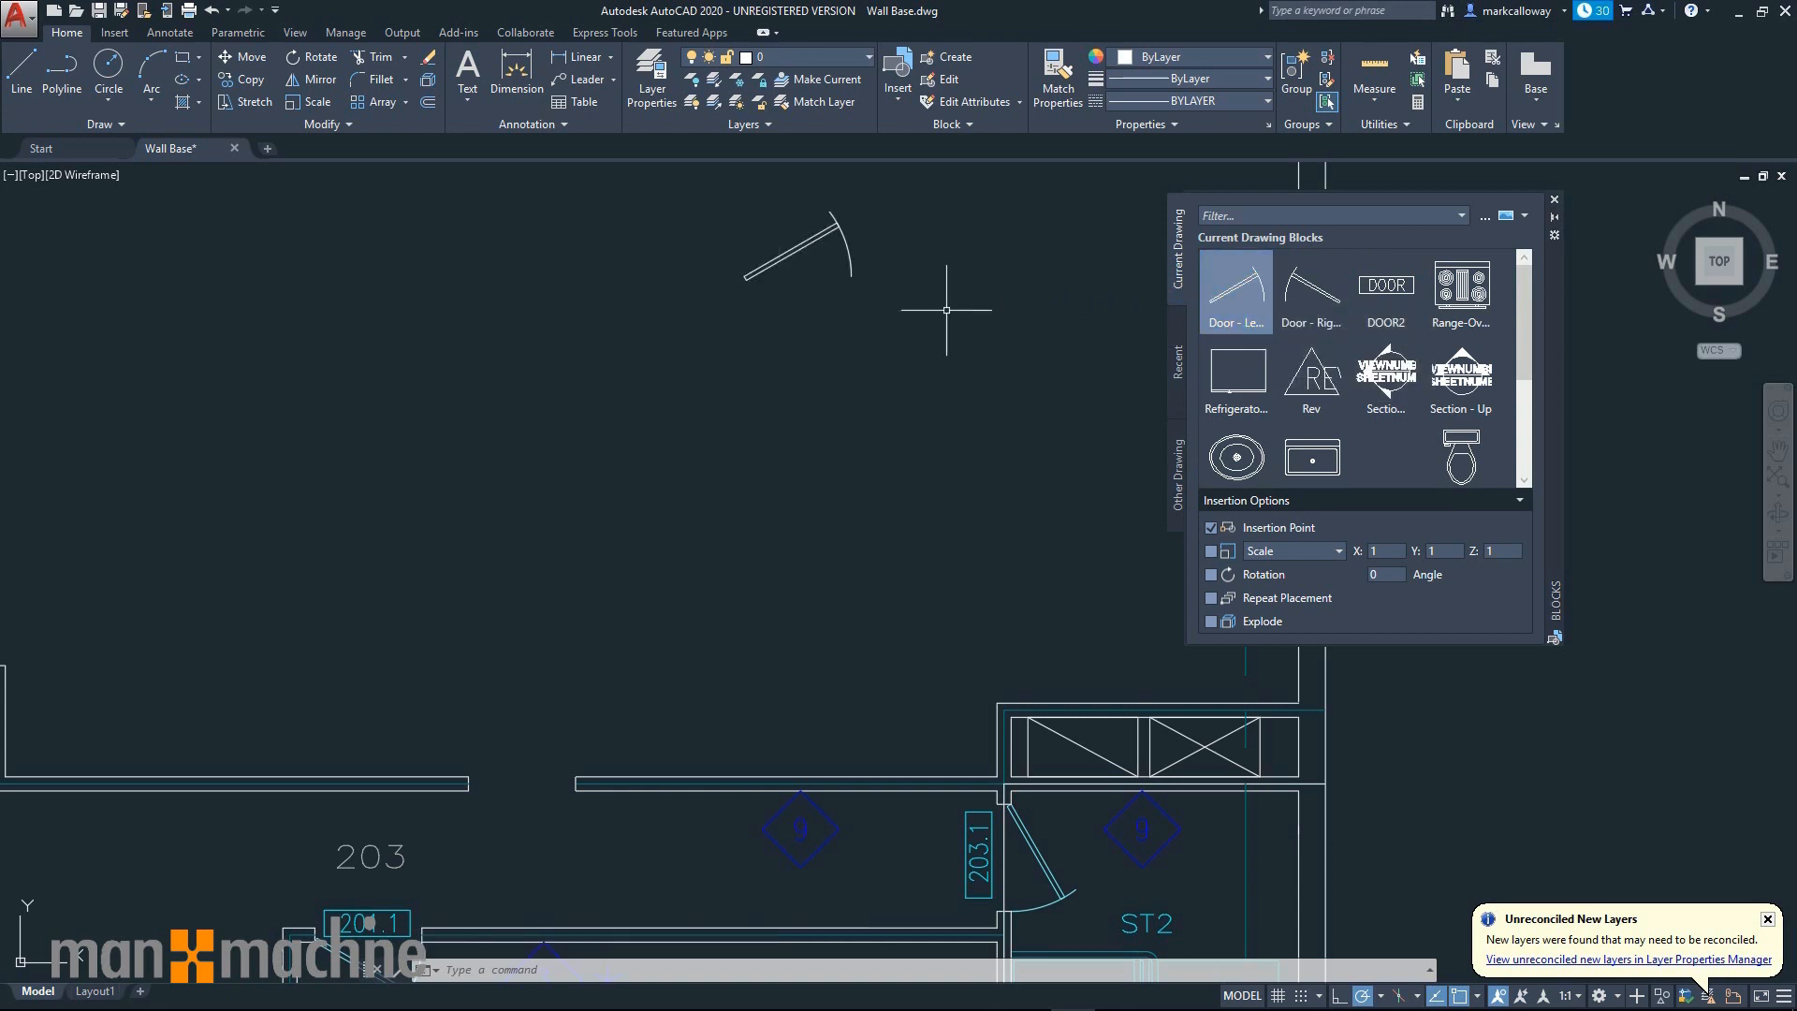
{"action": "mouse_move", "coordinate": [1233, 287]}
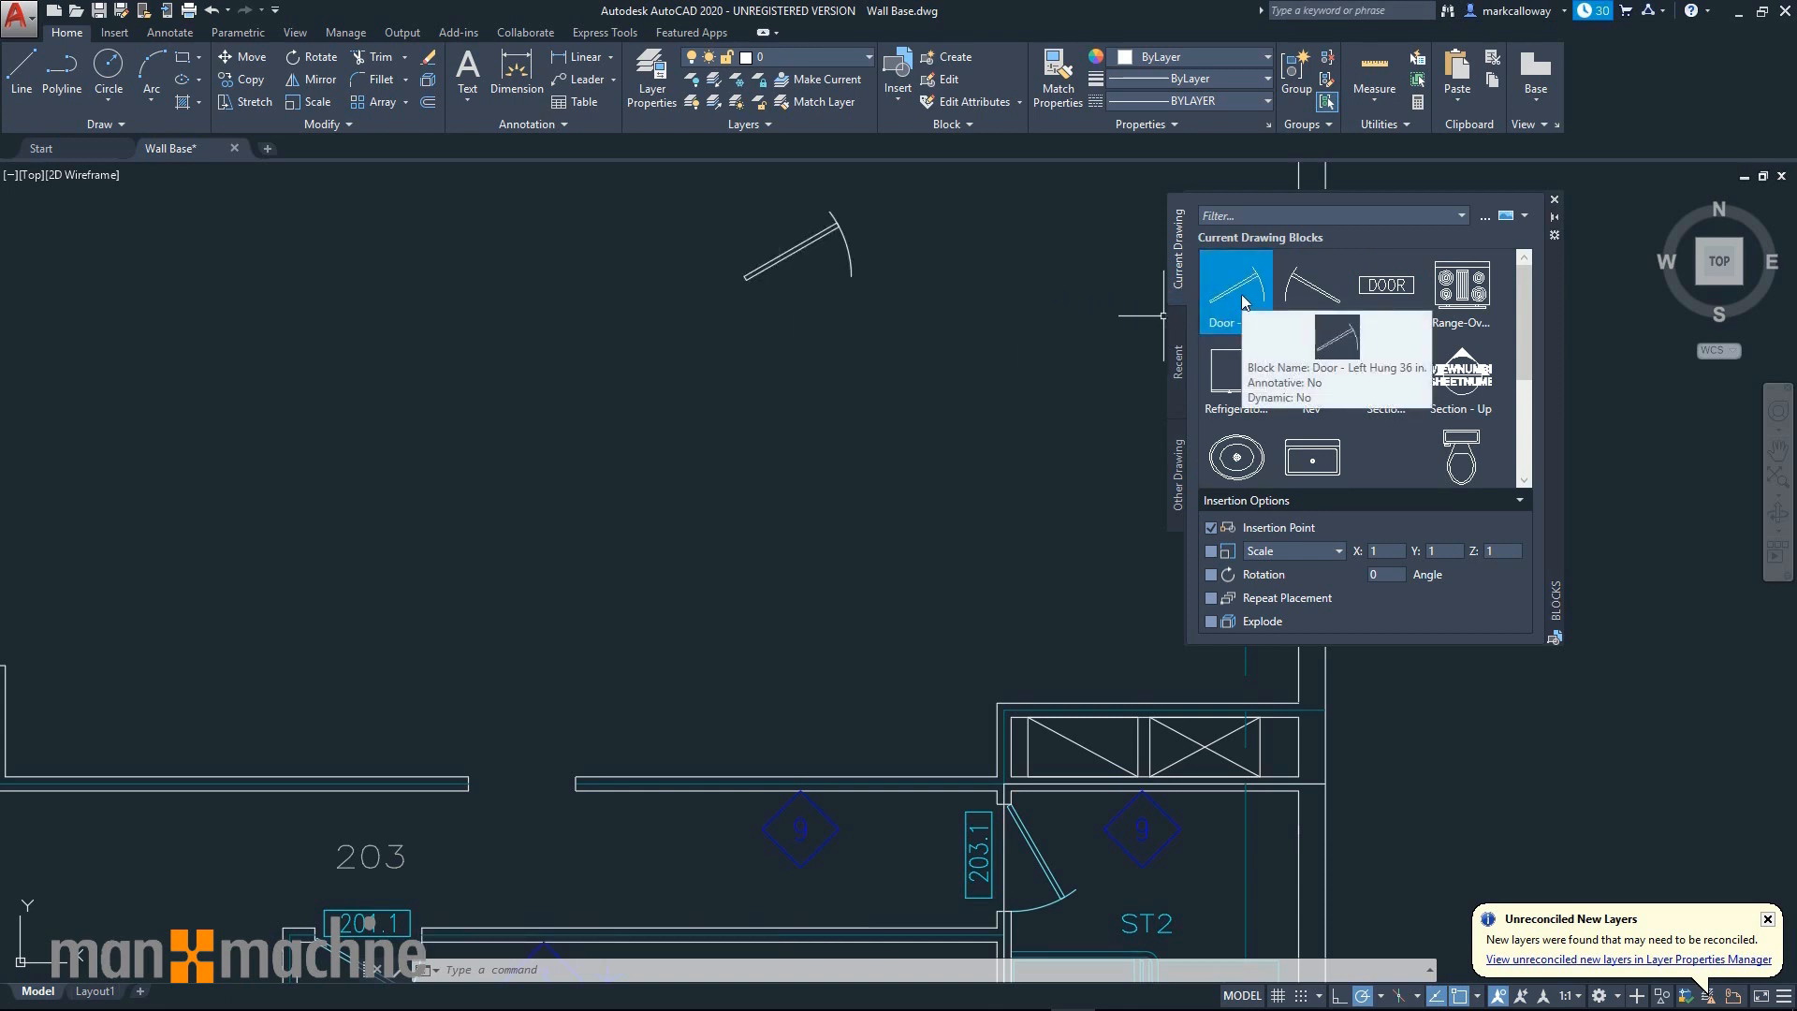
{"action": "left_click", "coordinate": [1233, 286]}
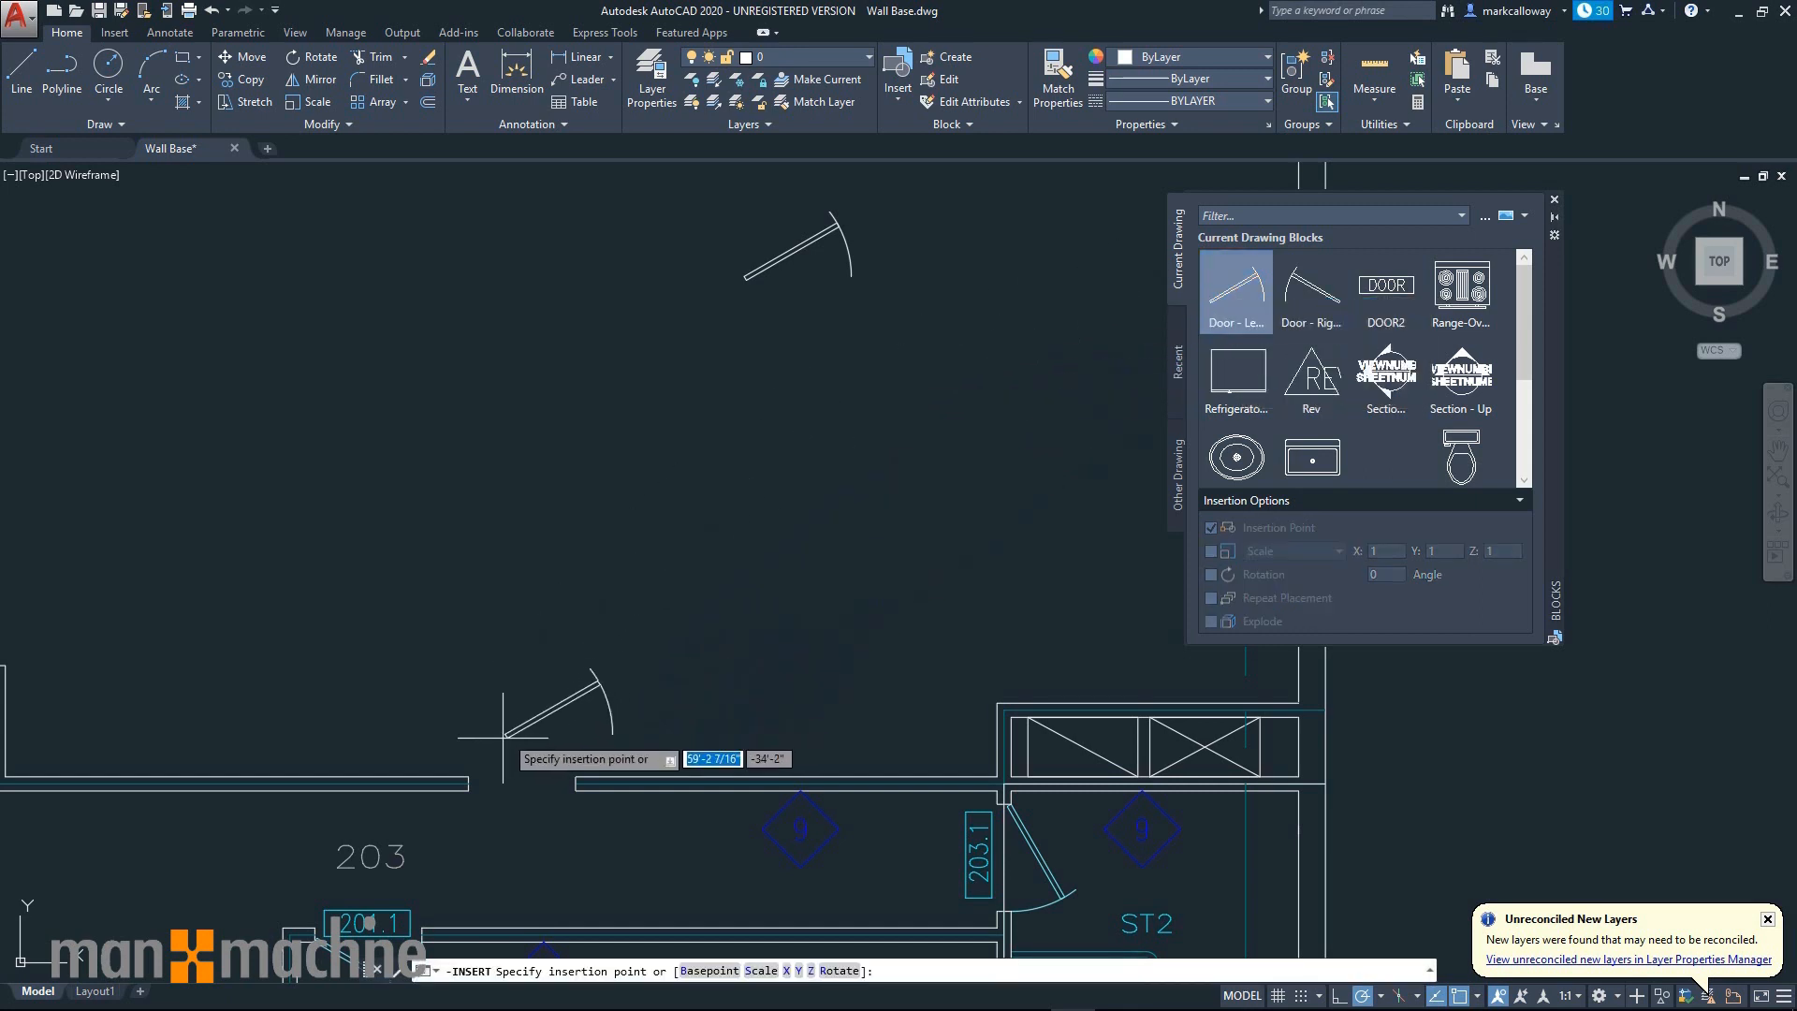
{"action": "left_click", "coordinate": [468, 774]}
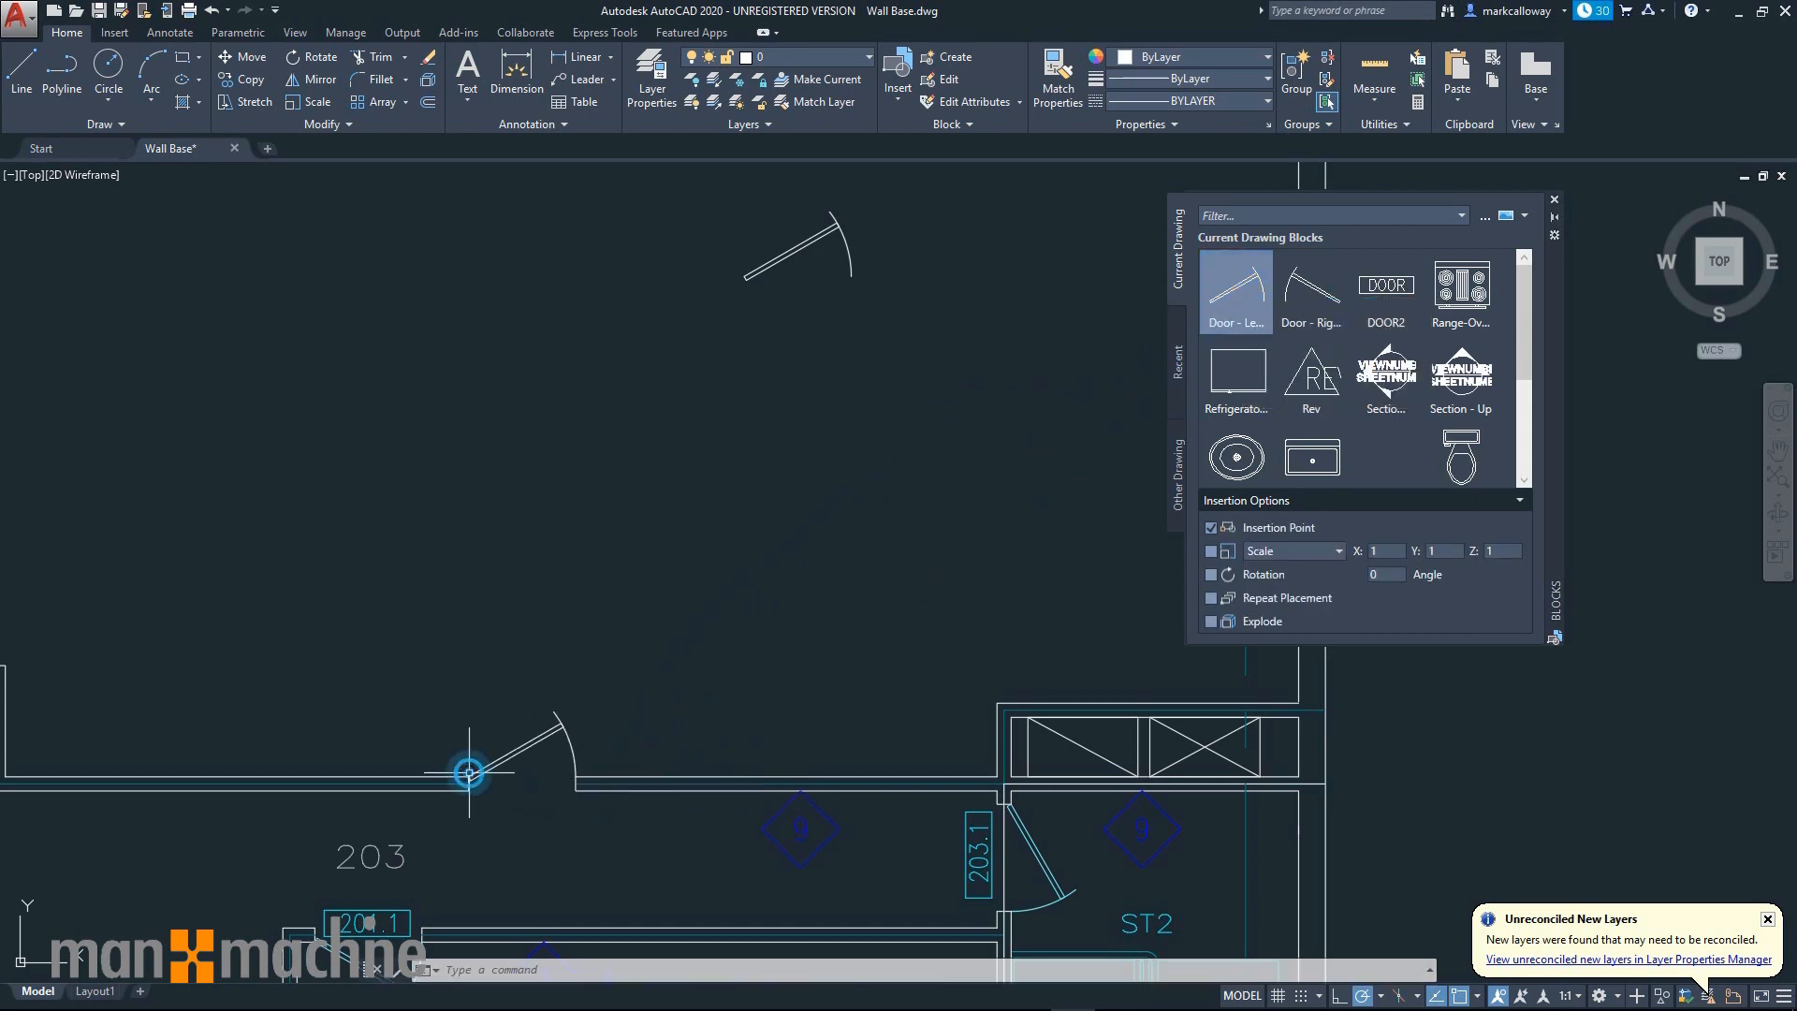
{"action": "mouse_move", "coordinate": [811, 451]}
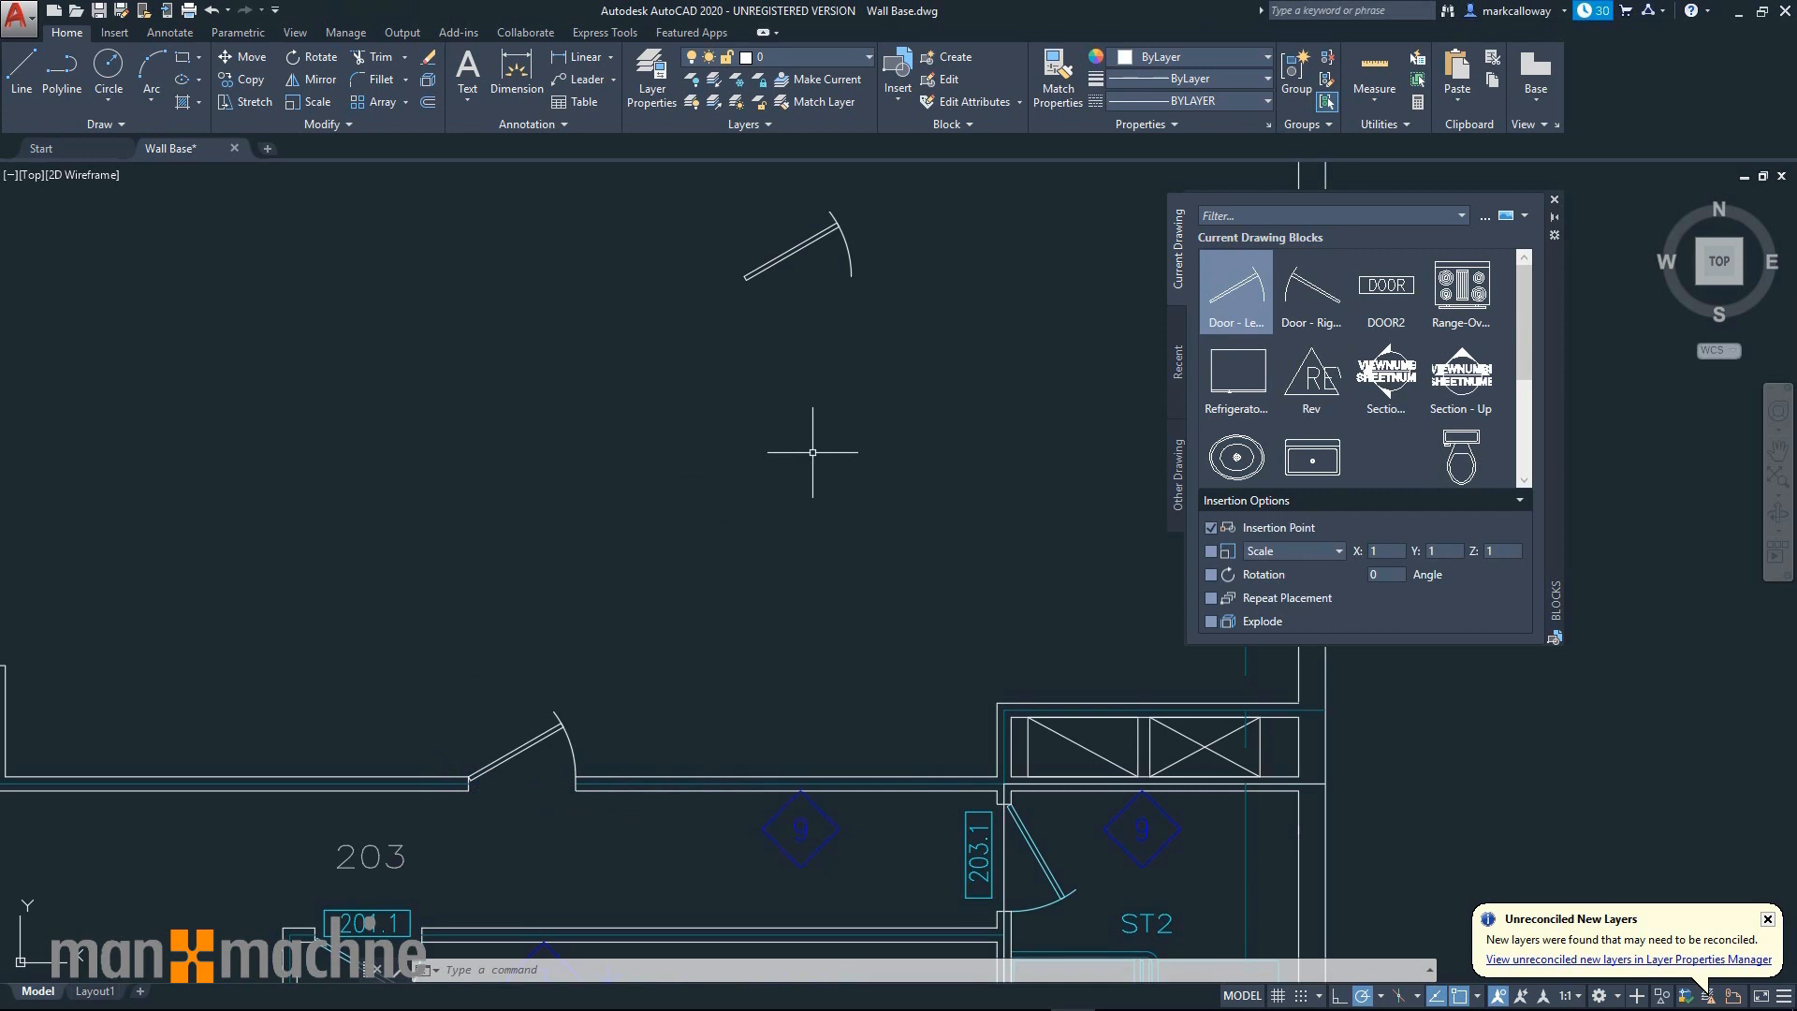
{"action": "mouse_move", "coordinate": [1387, 636]}
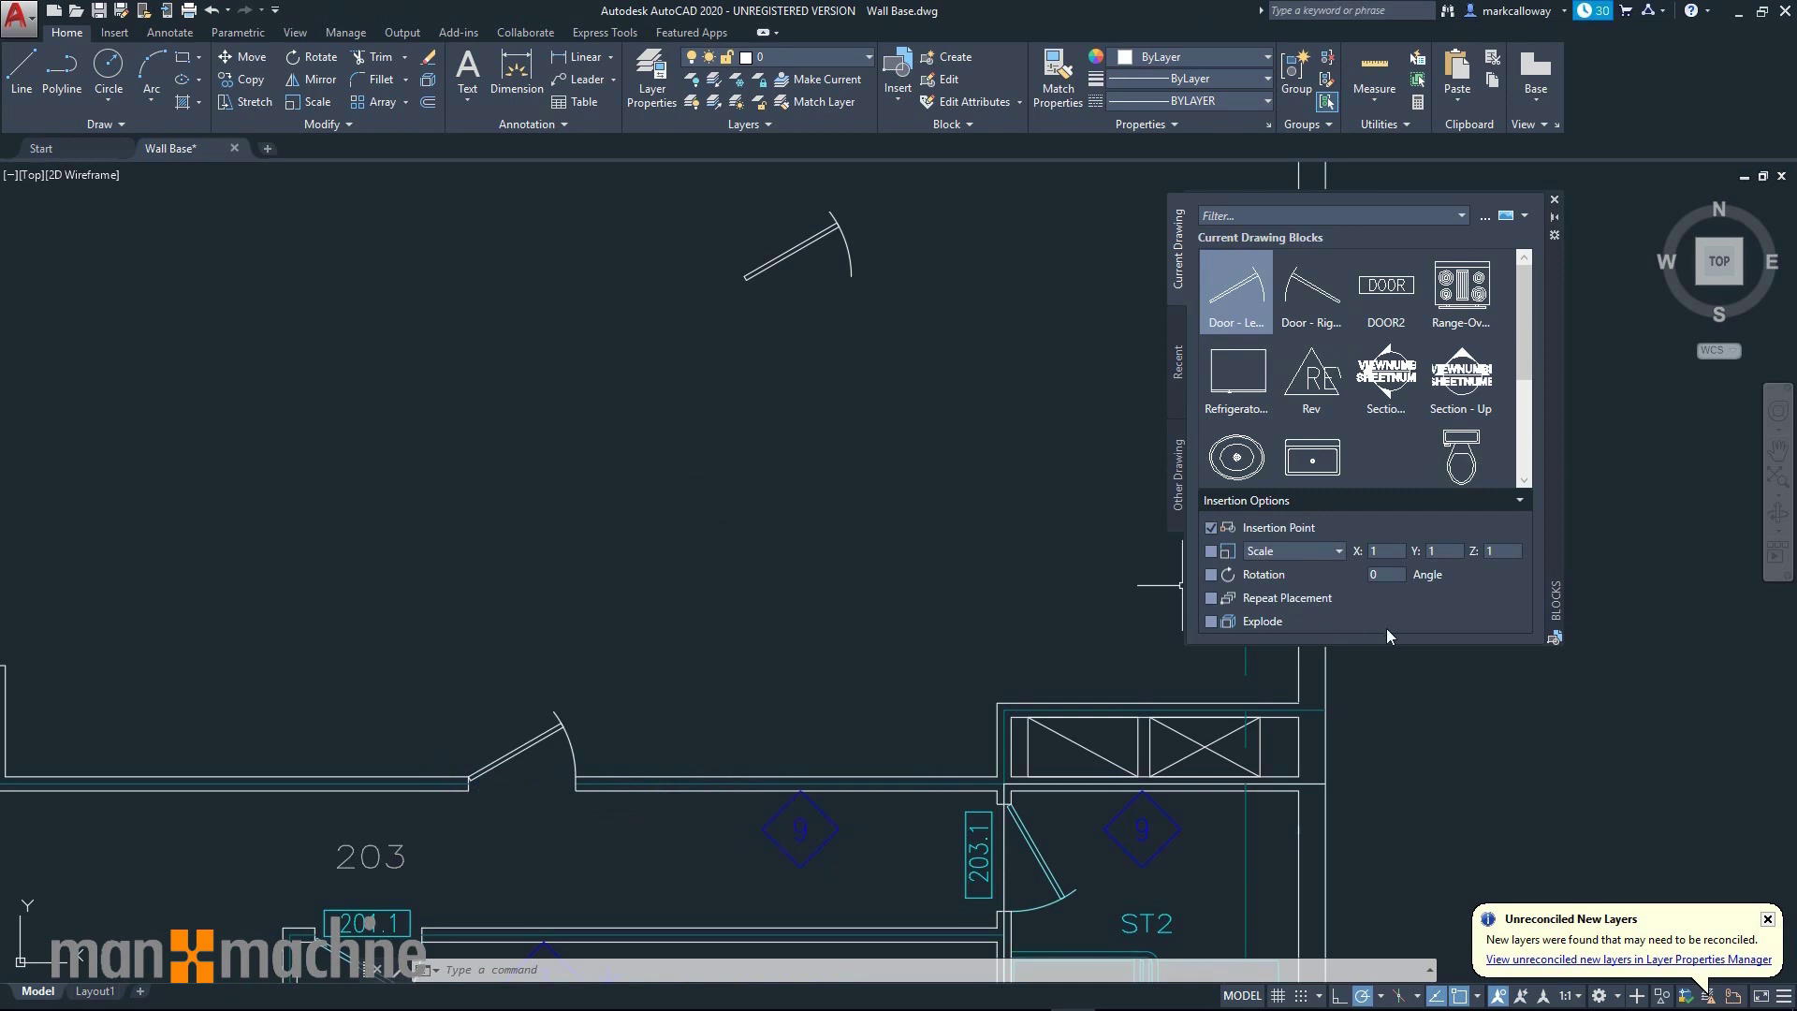
{"action": "mouse_move", "coordinate": [1280, 528]}
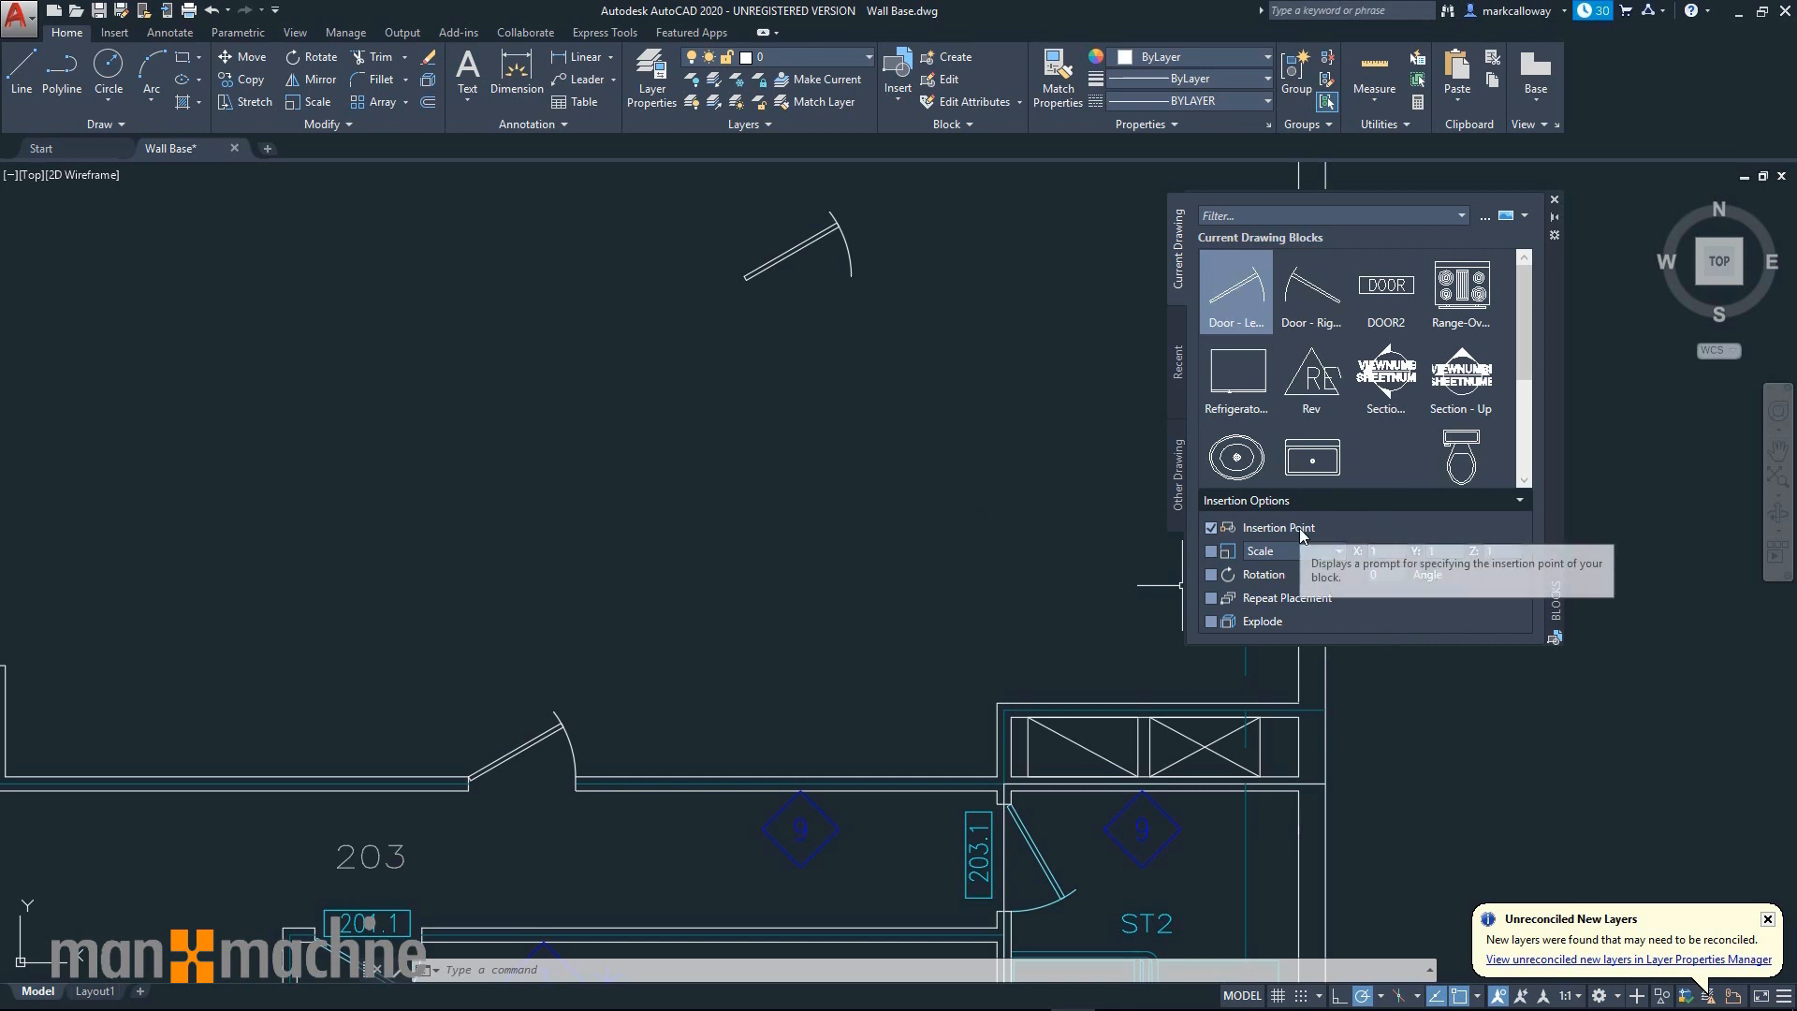
{"action": "mouse_move", "coordinate": [1349, 569]}
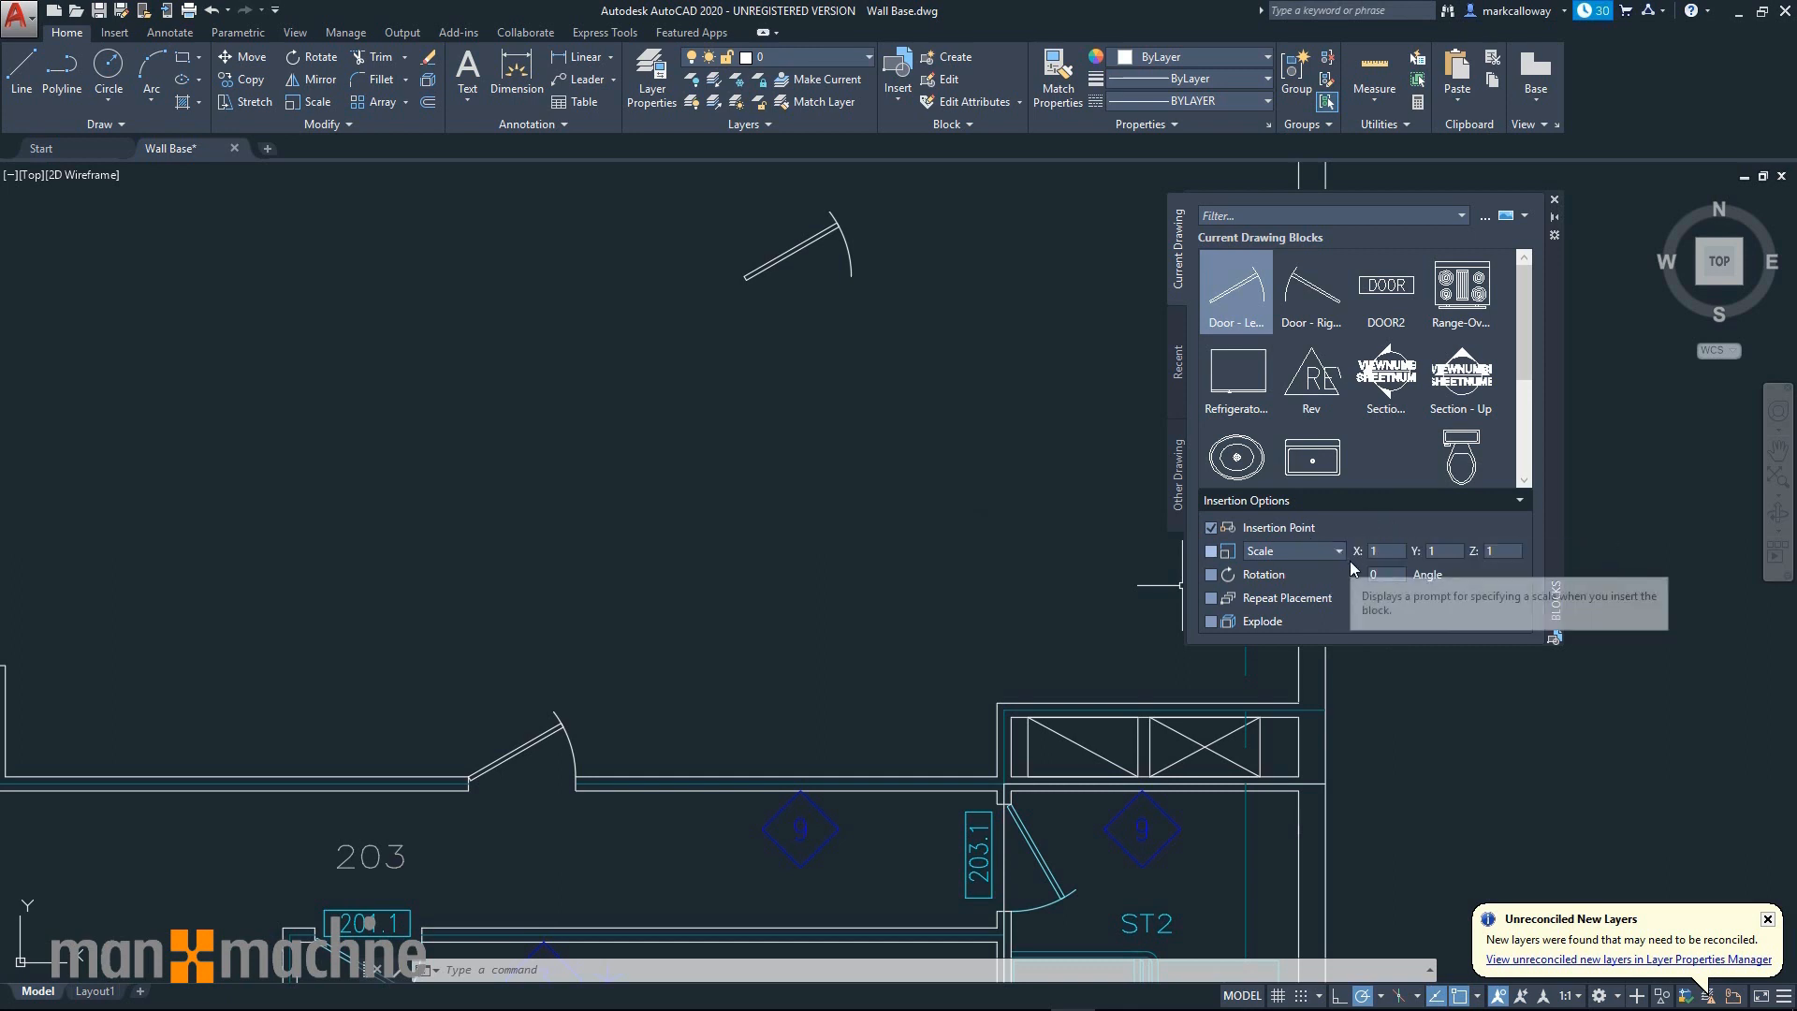
{"action": "mouse_move", "coordinate": [1355, 575]}
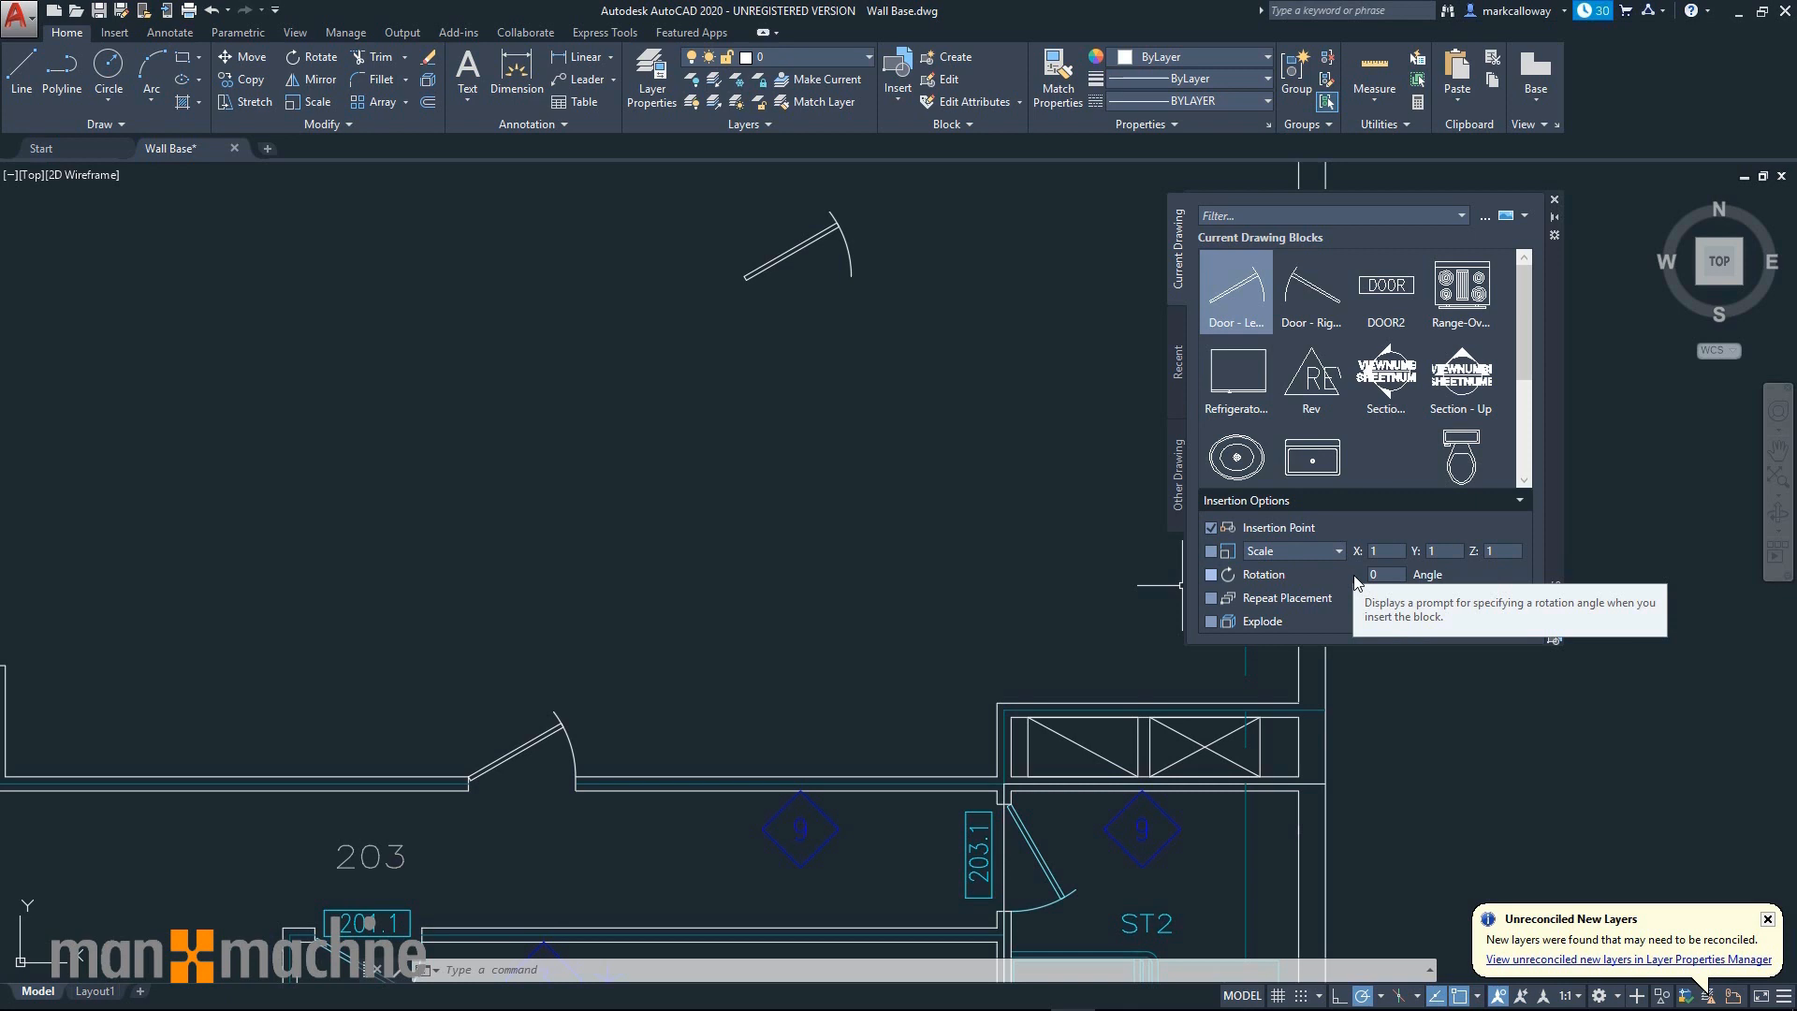
{"action": "mouse_move", "coordinate": [1346, 609]}
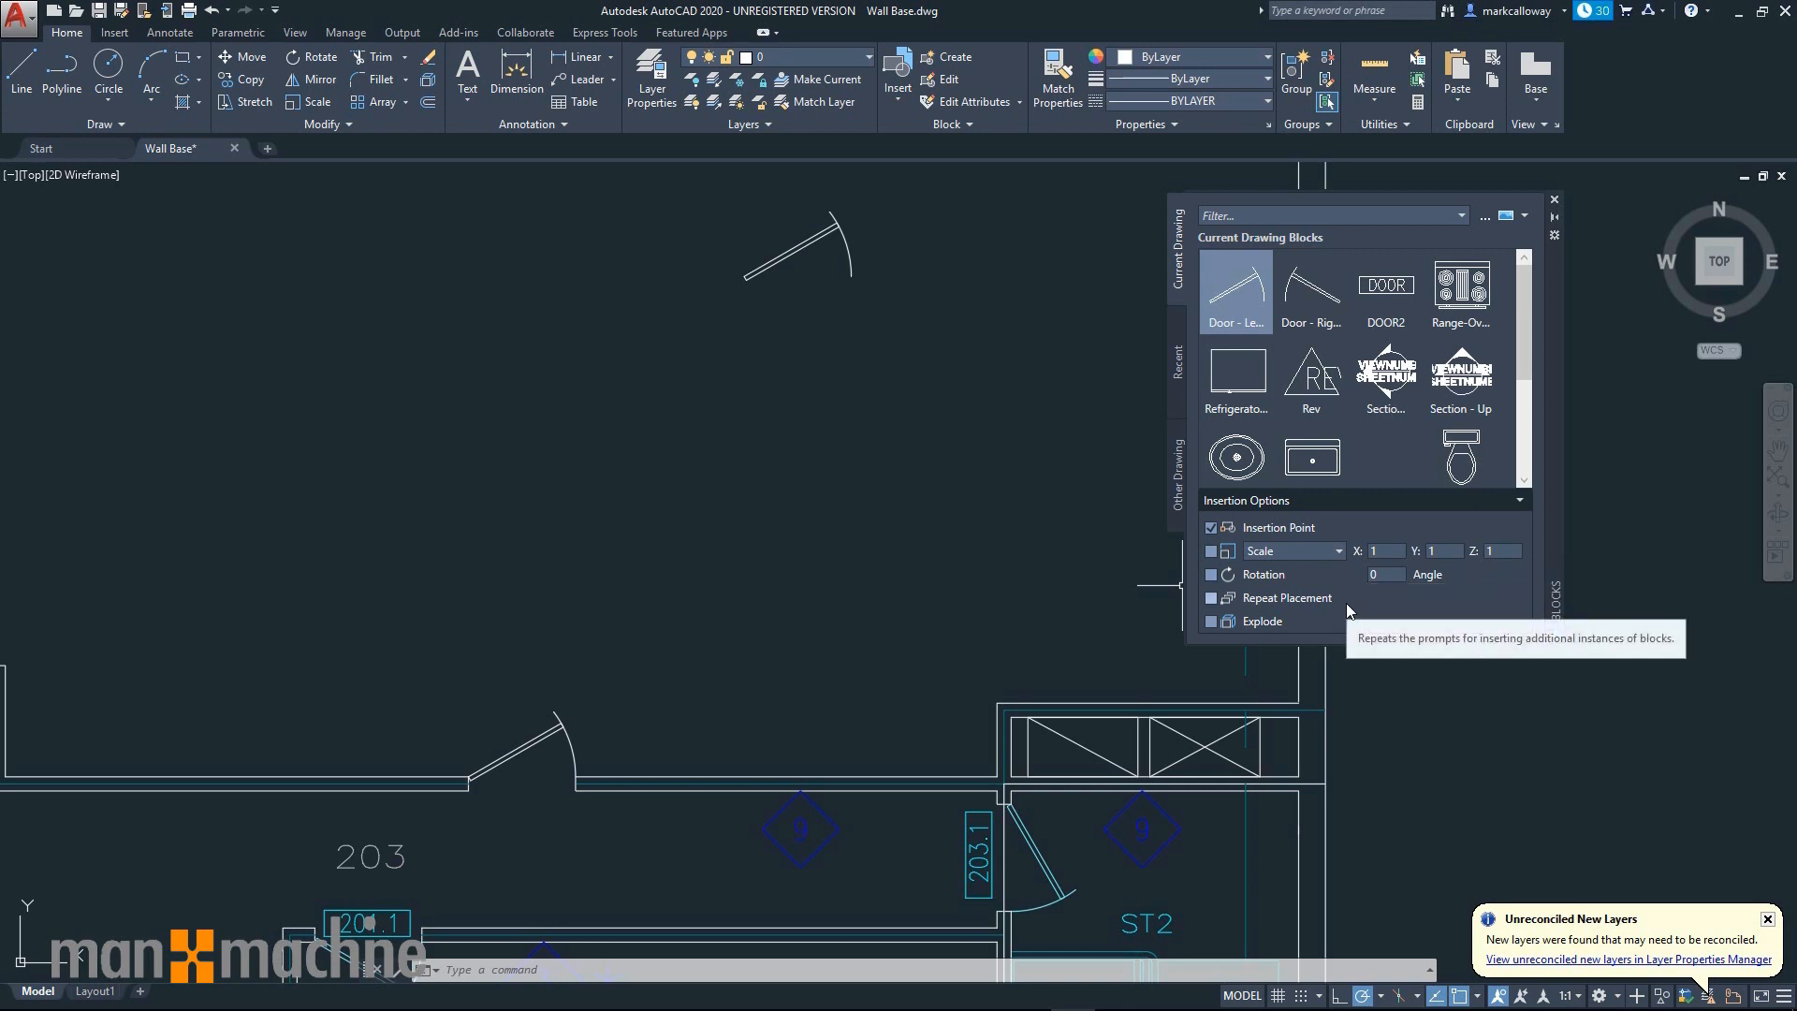
{"action": "mouse_move", "coordinate": [1291, 629]}
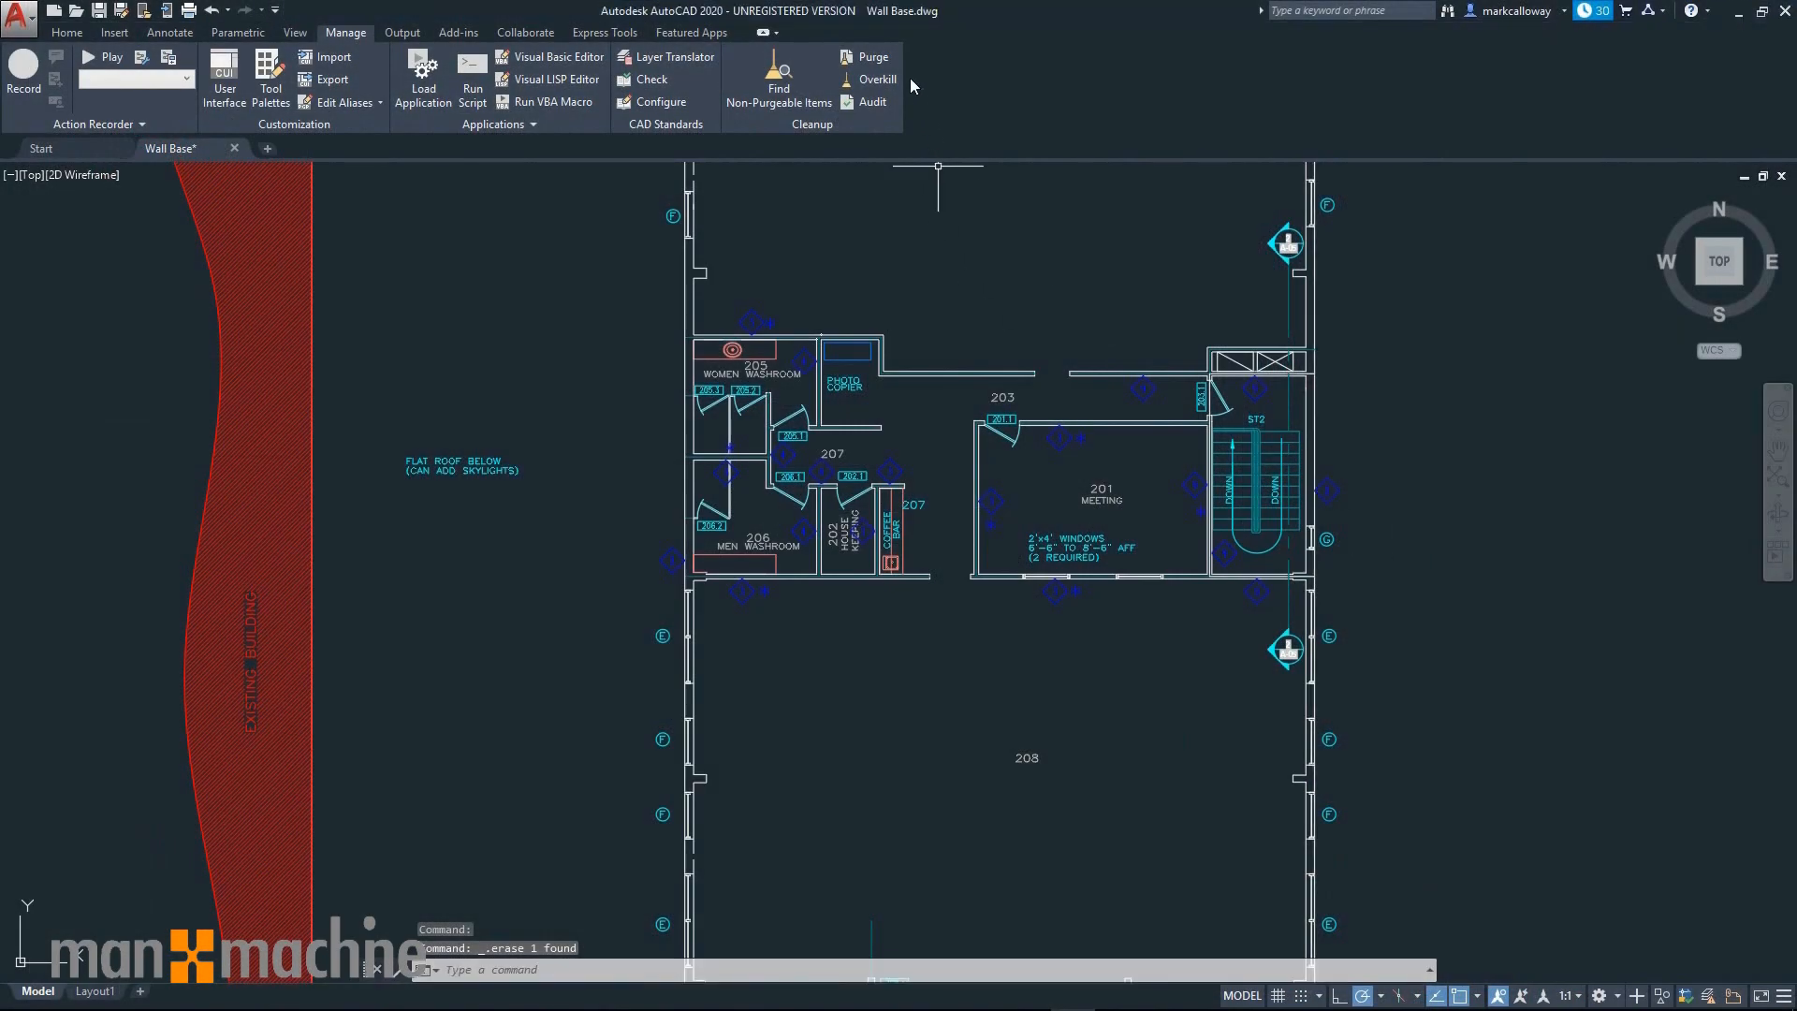
- Purge the unused layer 2_Arch_Plan_WC and list the non-purgeable items such as 2_Arch_Plan_Door
{"action": "left_click", "coordinate": [871, 57]}
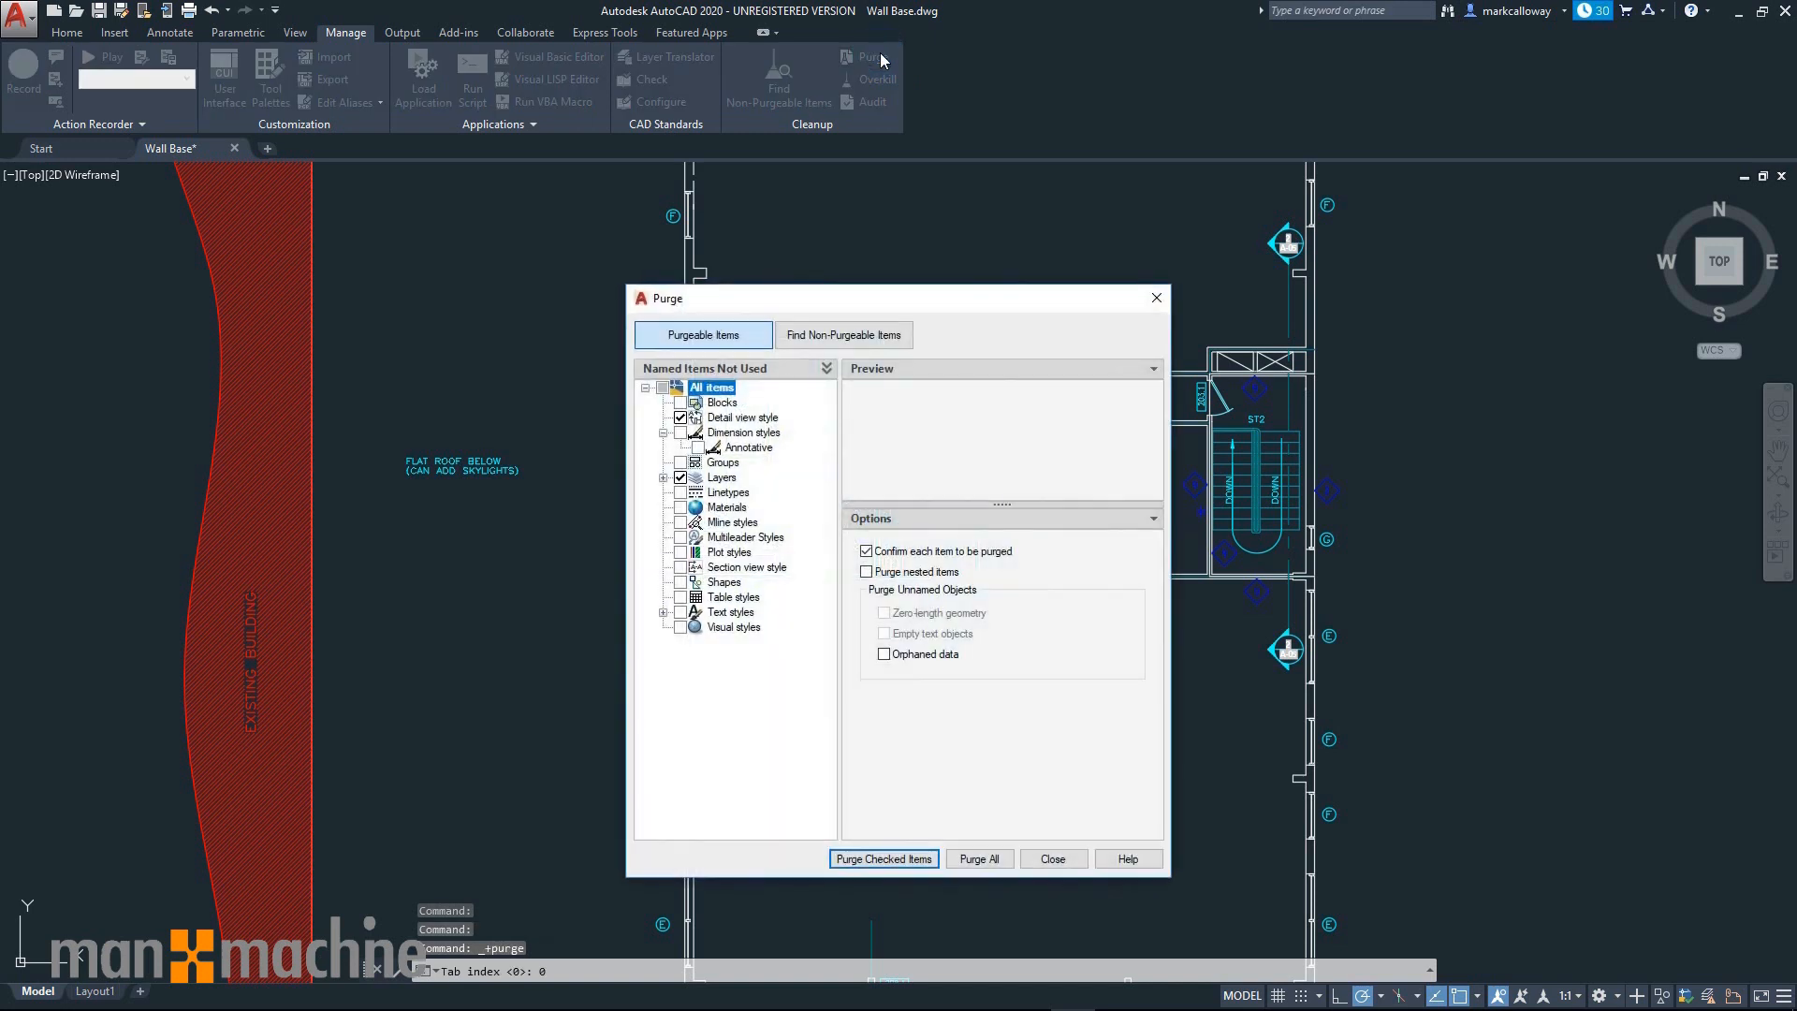
{"action": "mouse_move", "coordinate": [750, 498]}
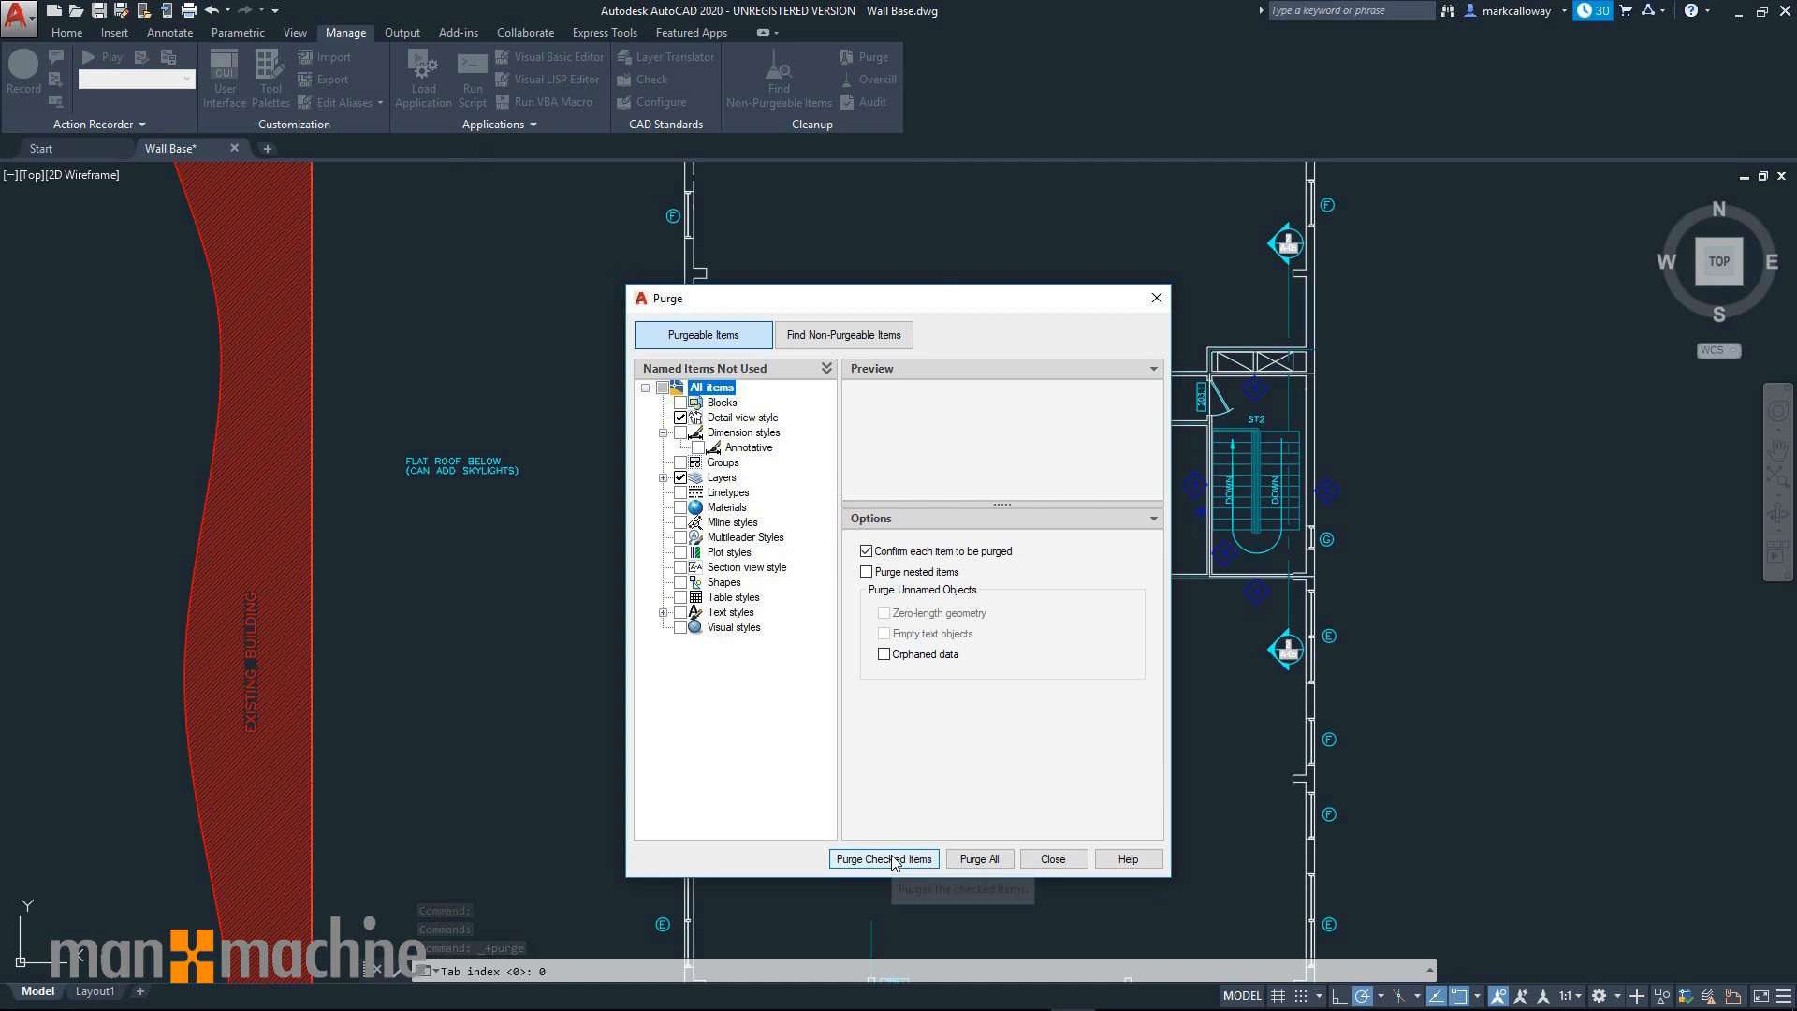
{"action": "left_click", "coordinate": [882, 859]}
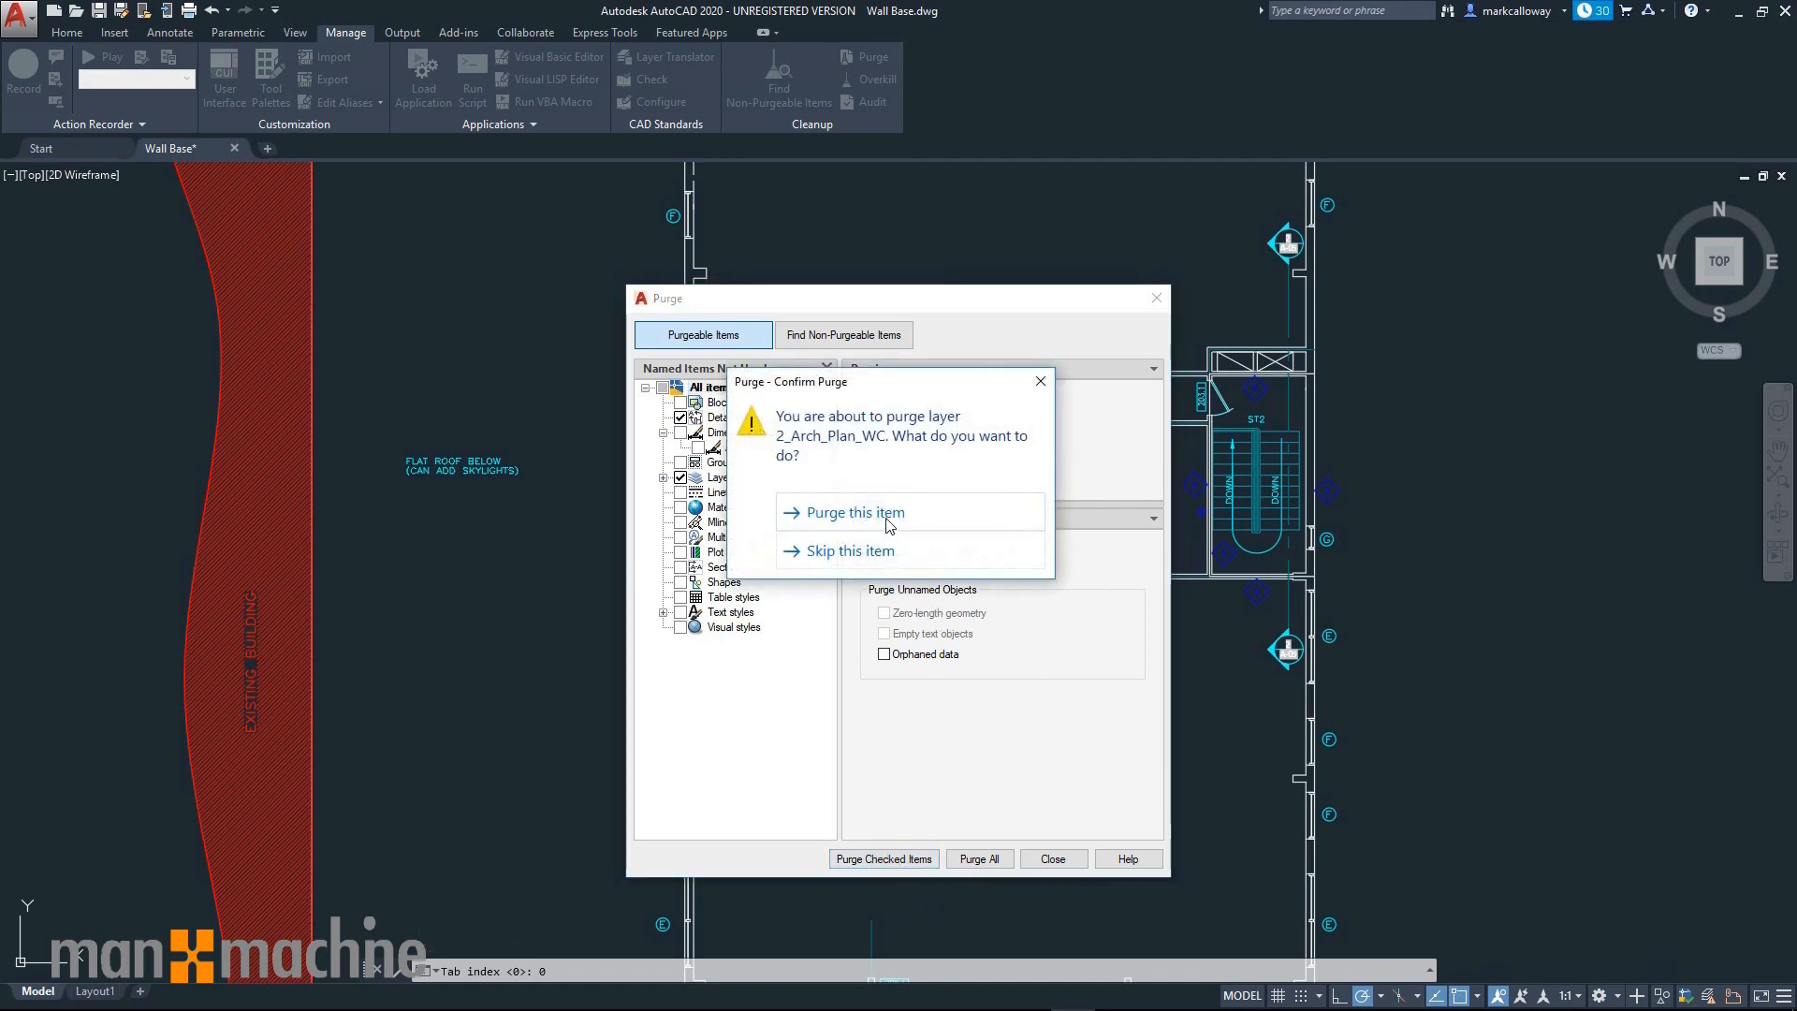
{"action": "left_click", "coordinate": [854, 513]}
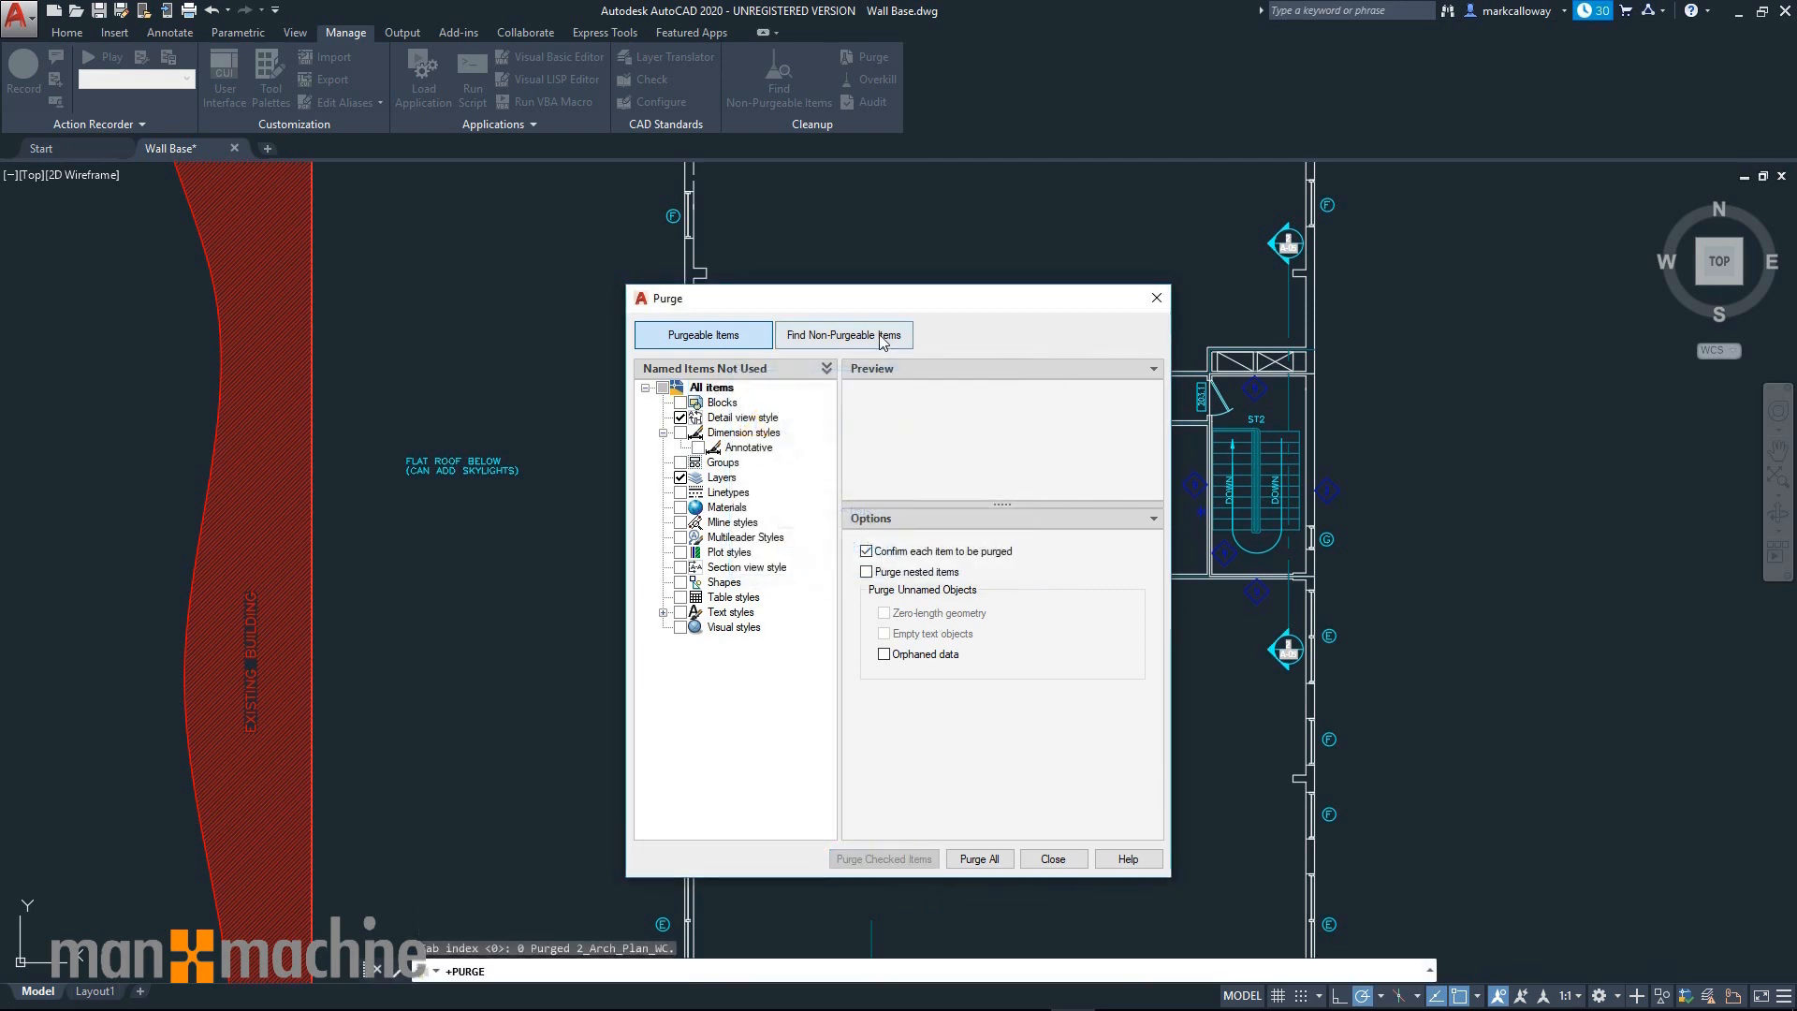
{"action": "left_click", "coordinate": [845, 335]}
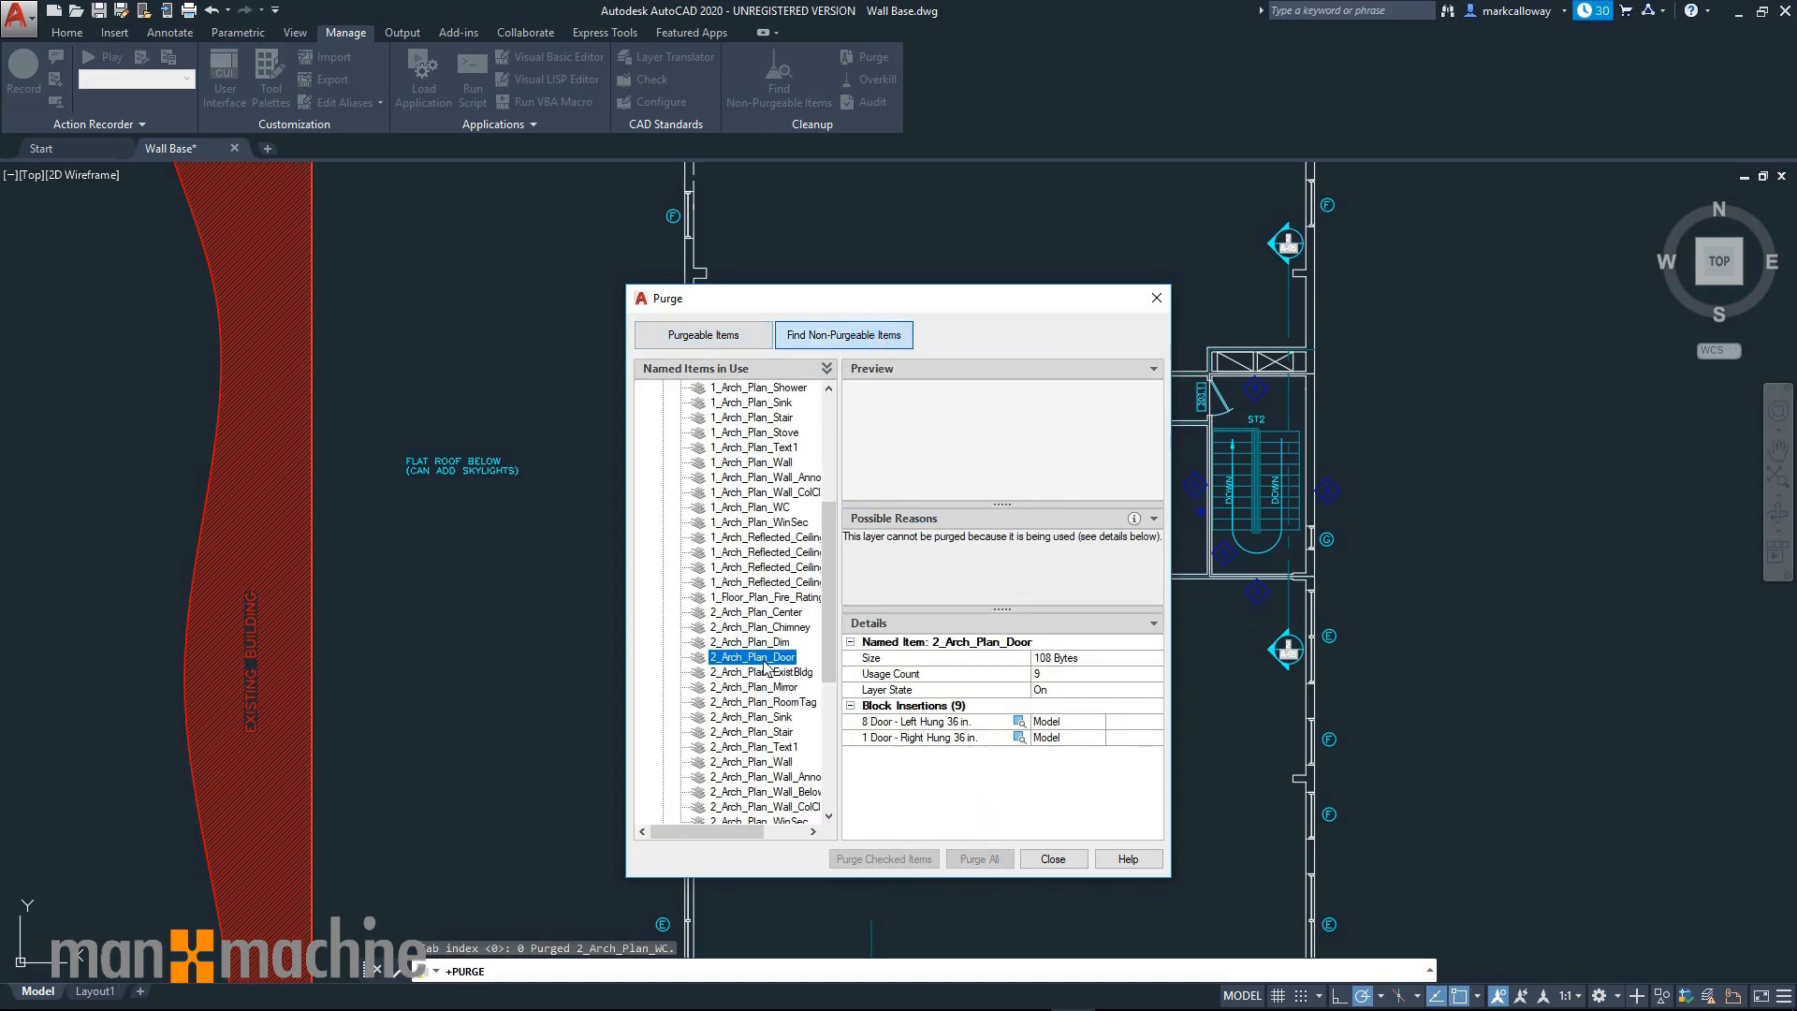
{"action": "mouse_move", "coordinate": [1135, 519]}
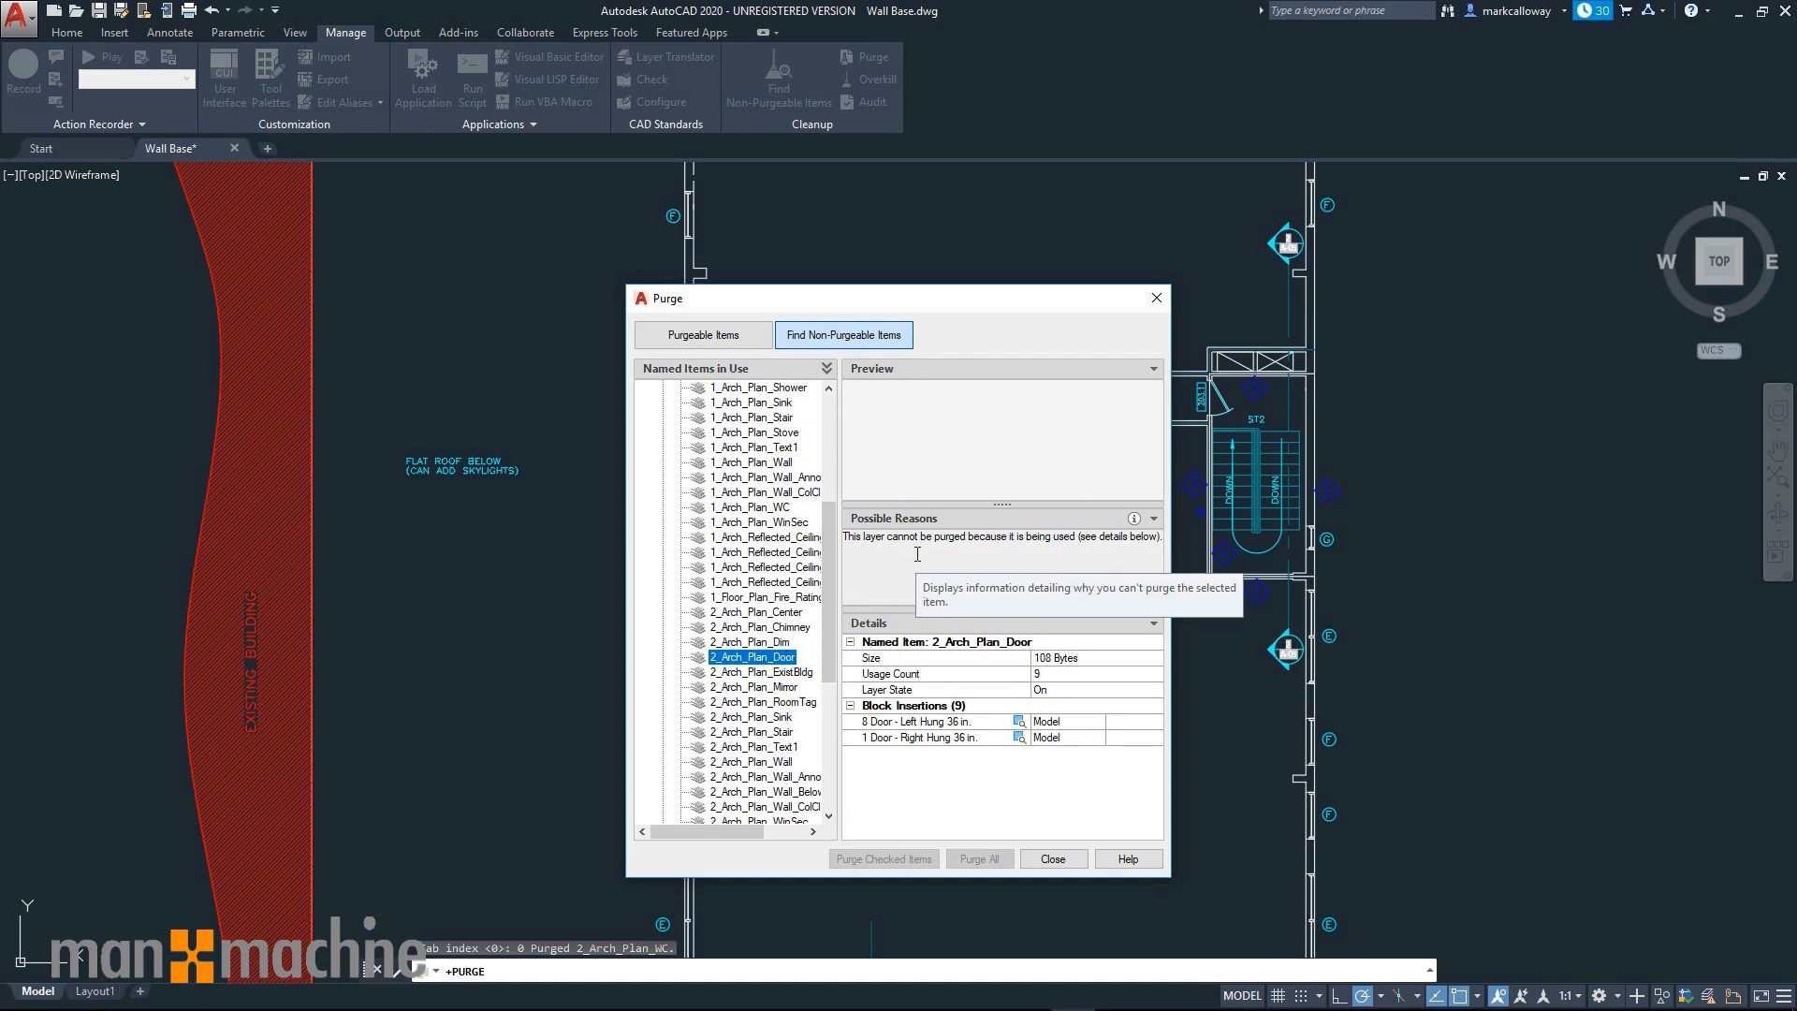
{"action": "mouse_move", "coordinate": [971, 726]}
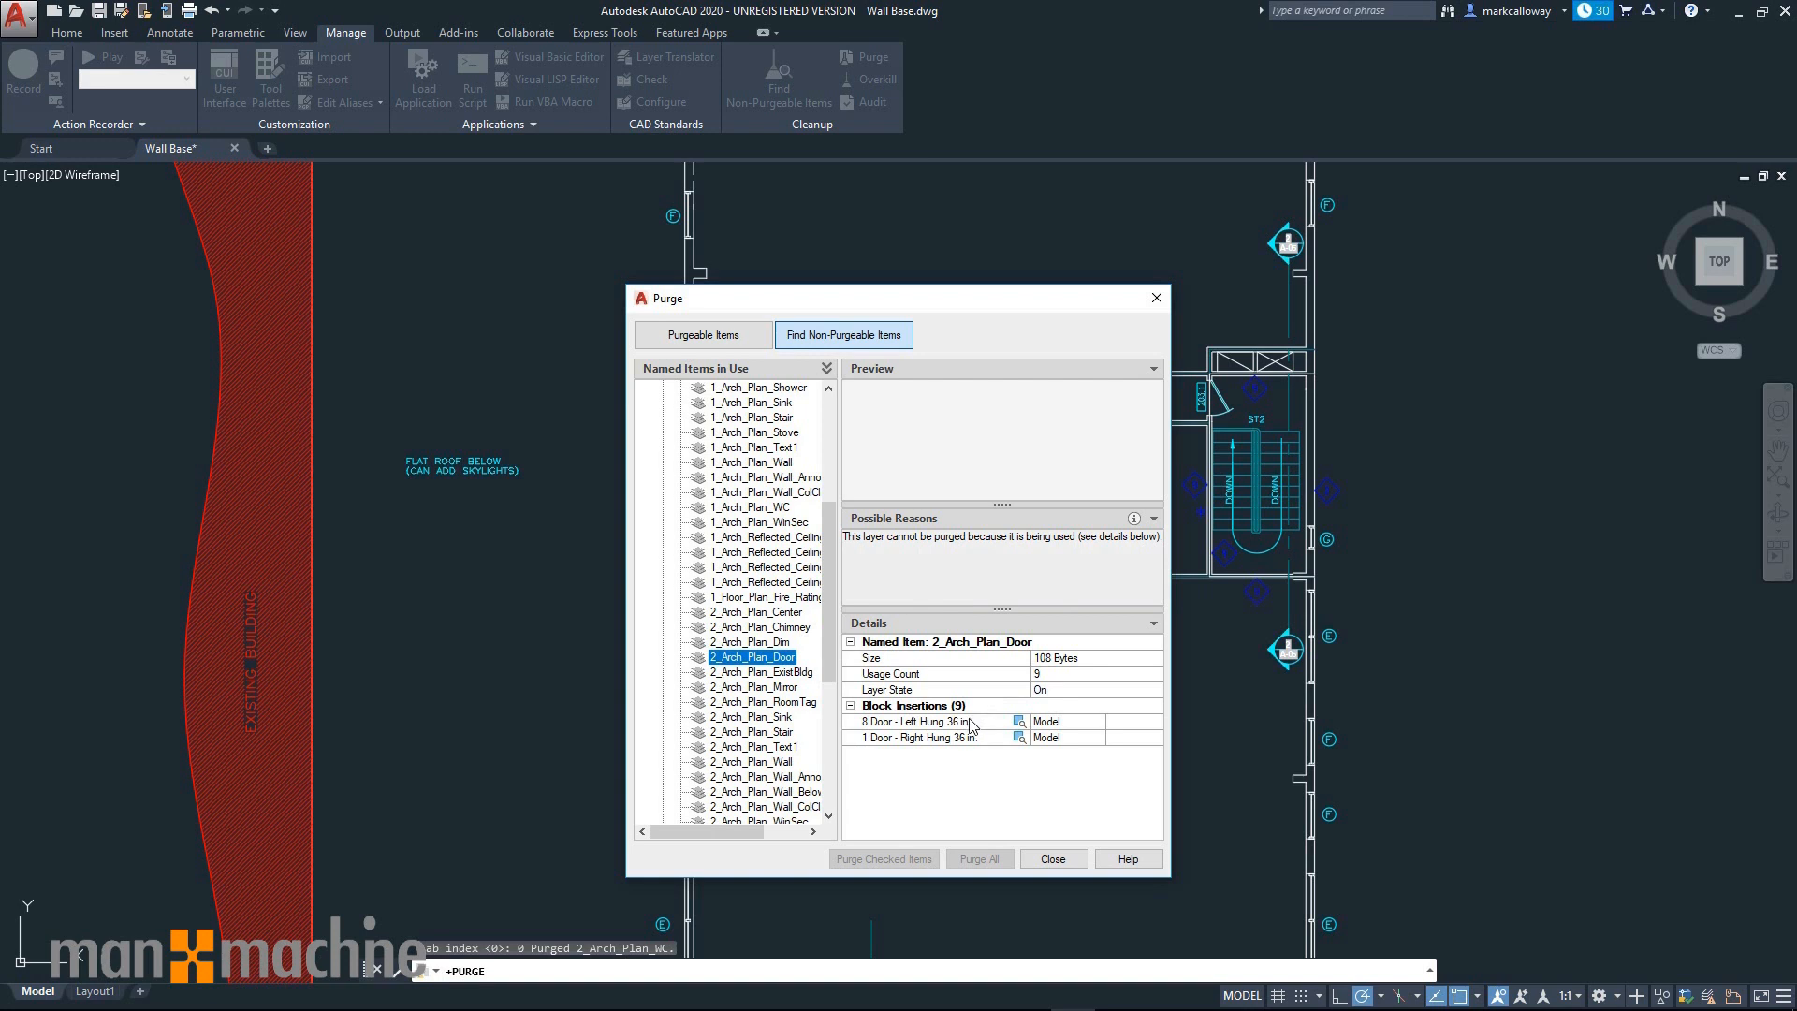
- Zoom to the eight Door - Left Hung 36 in. insertions keeping layer 2_Arch_Plan_Door in use
{"action": "left_click", "coordinate": [917, 721]}
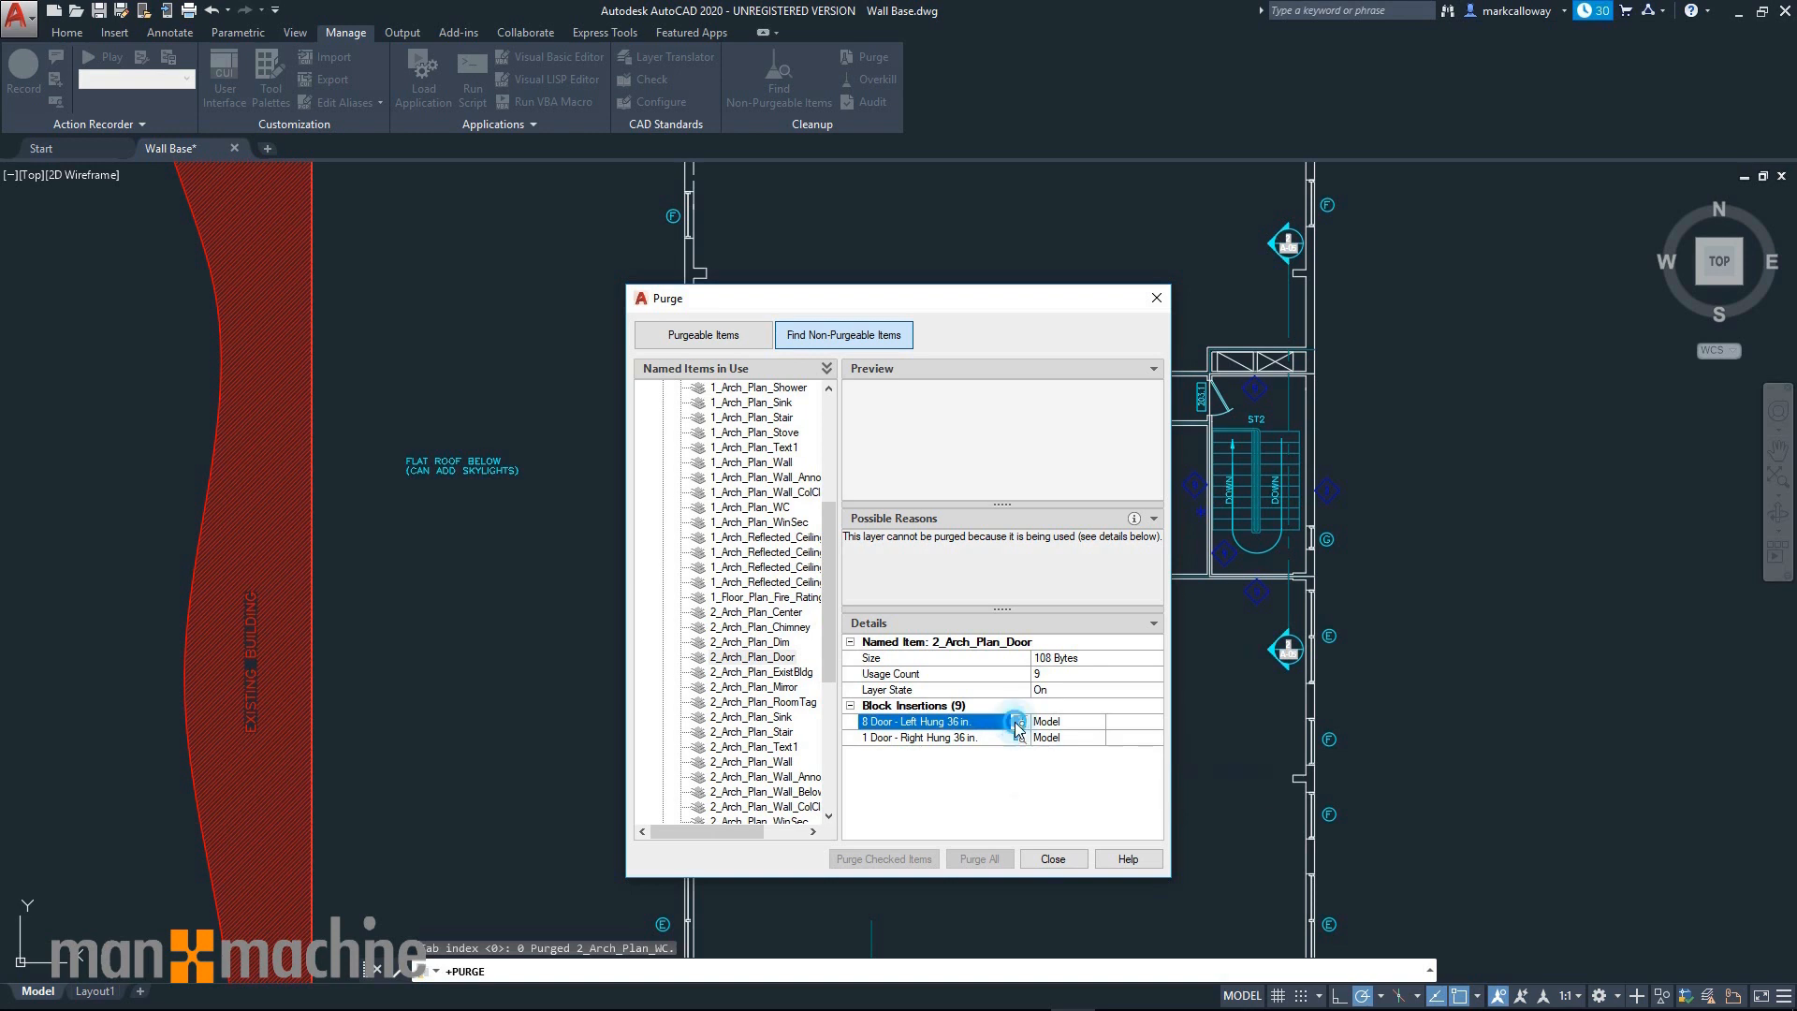
{"action": "left_click", "coordinate": [1050, 859]}
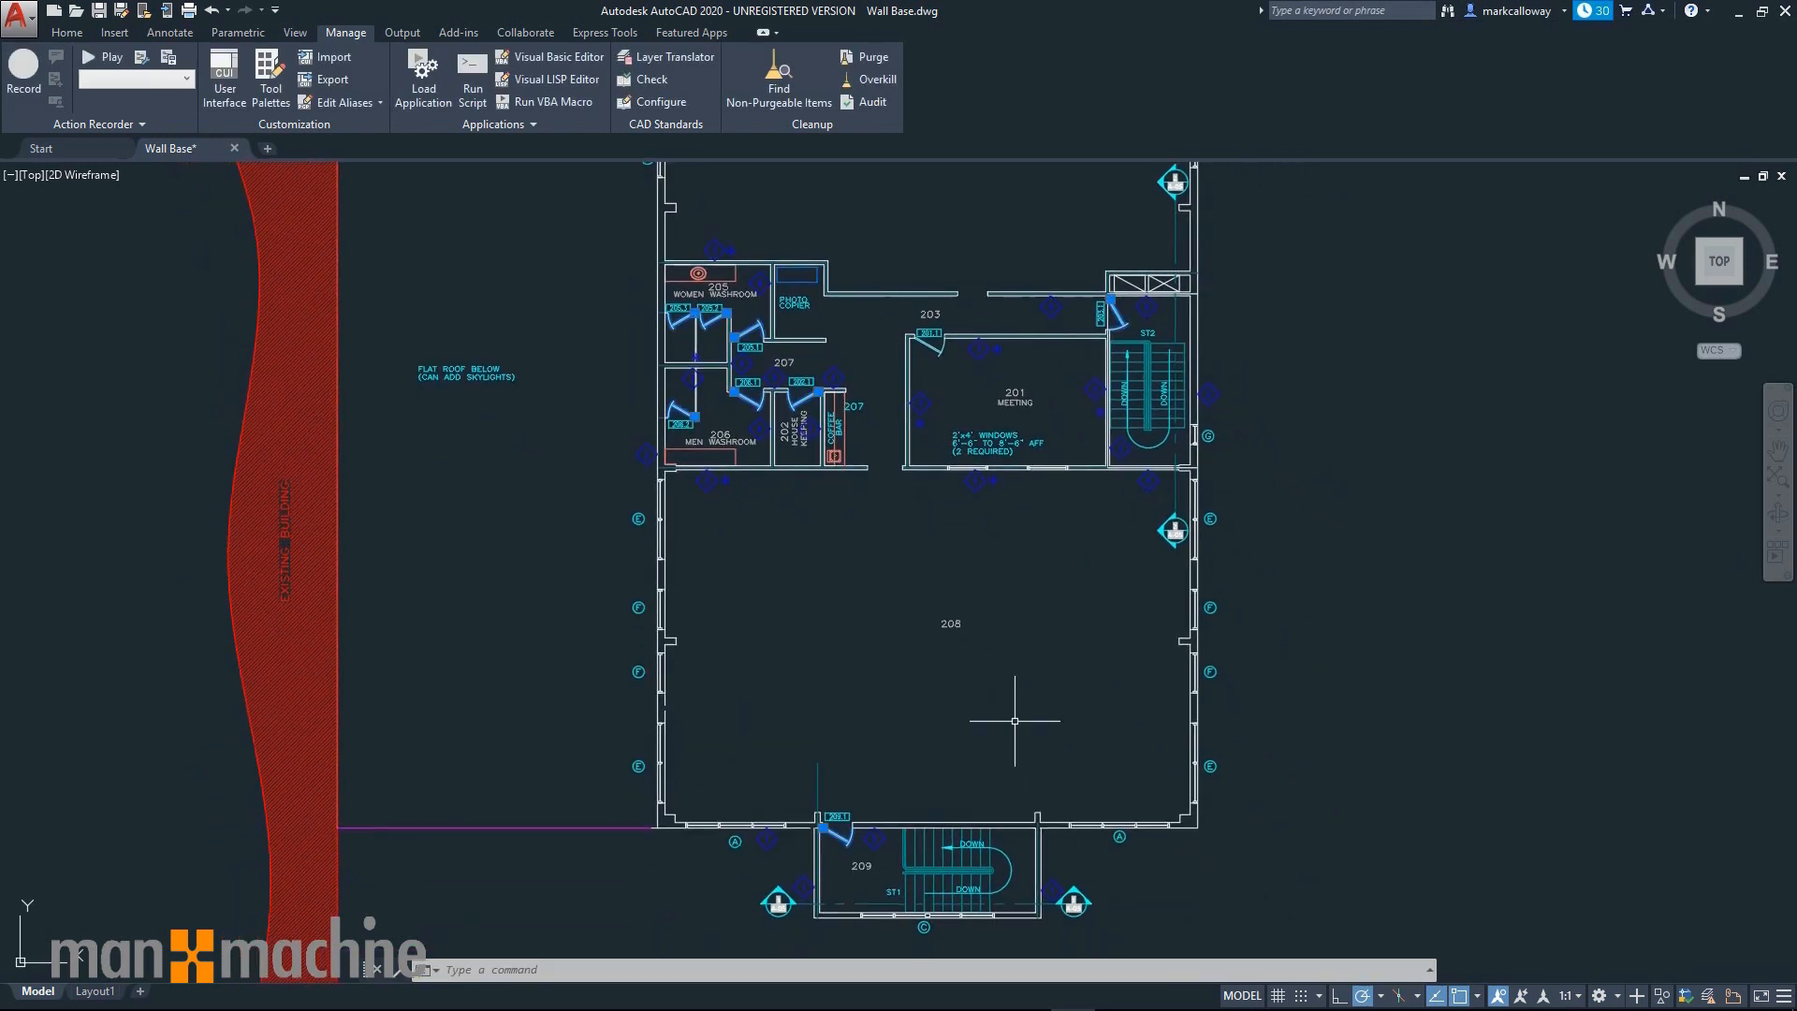